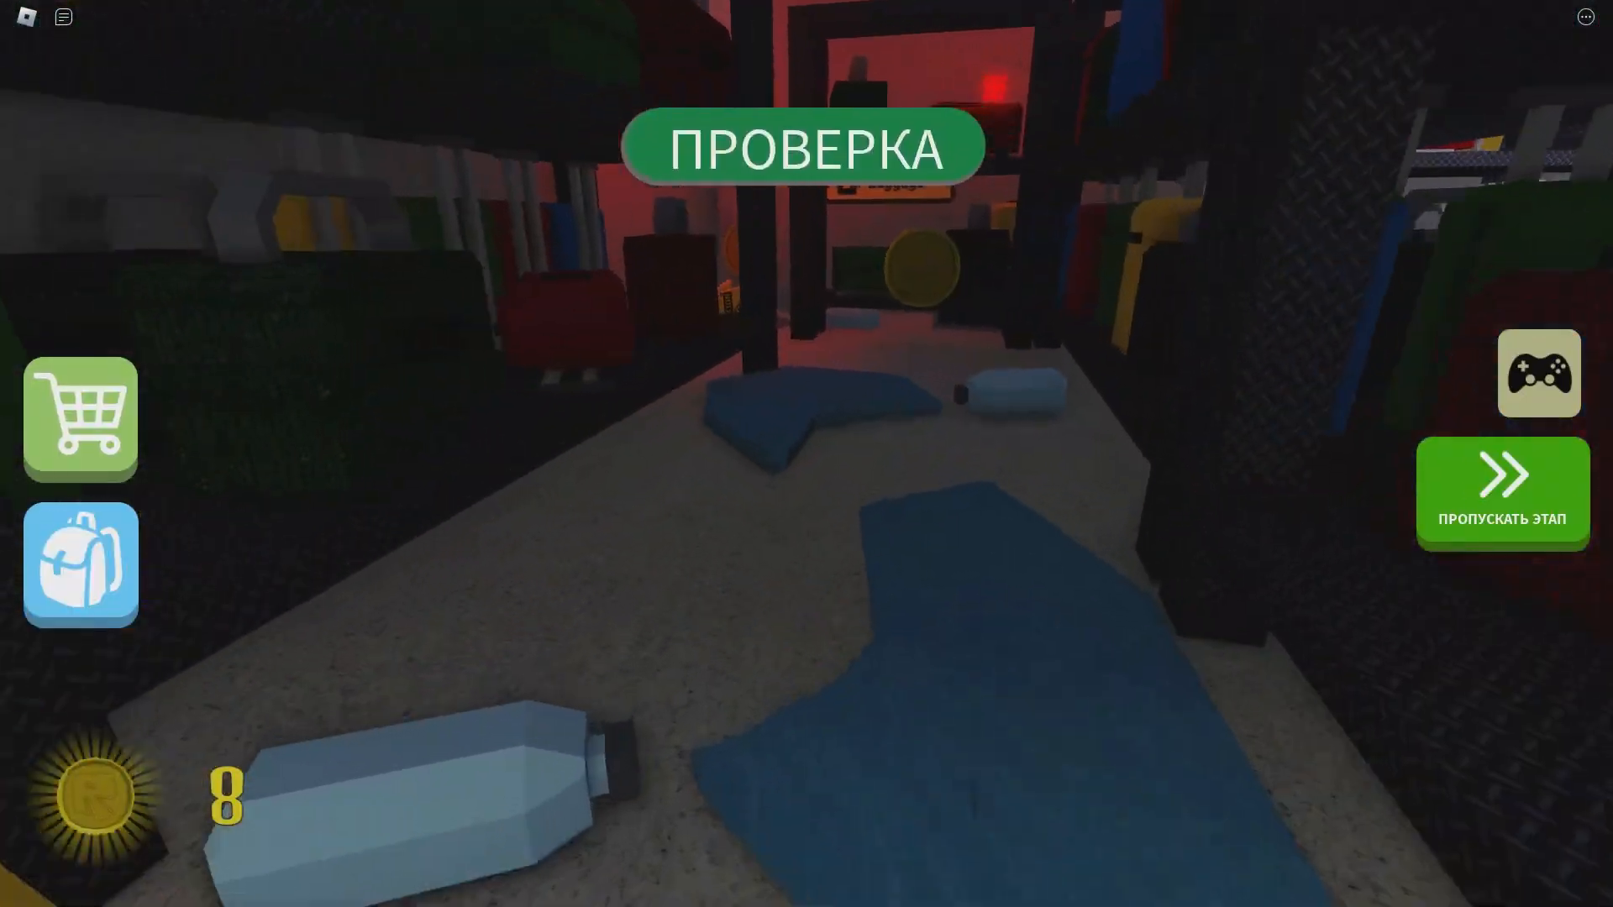
# Browse owned items and the item/trail shop, then decline buying Double Jump.
pyautogui.click(80, 564)
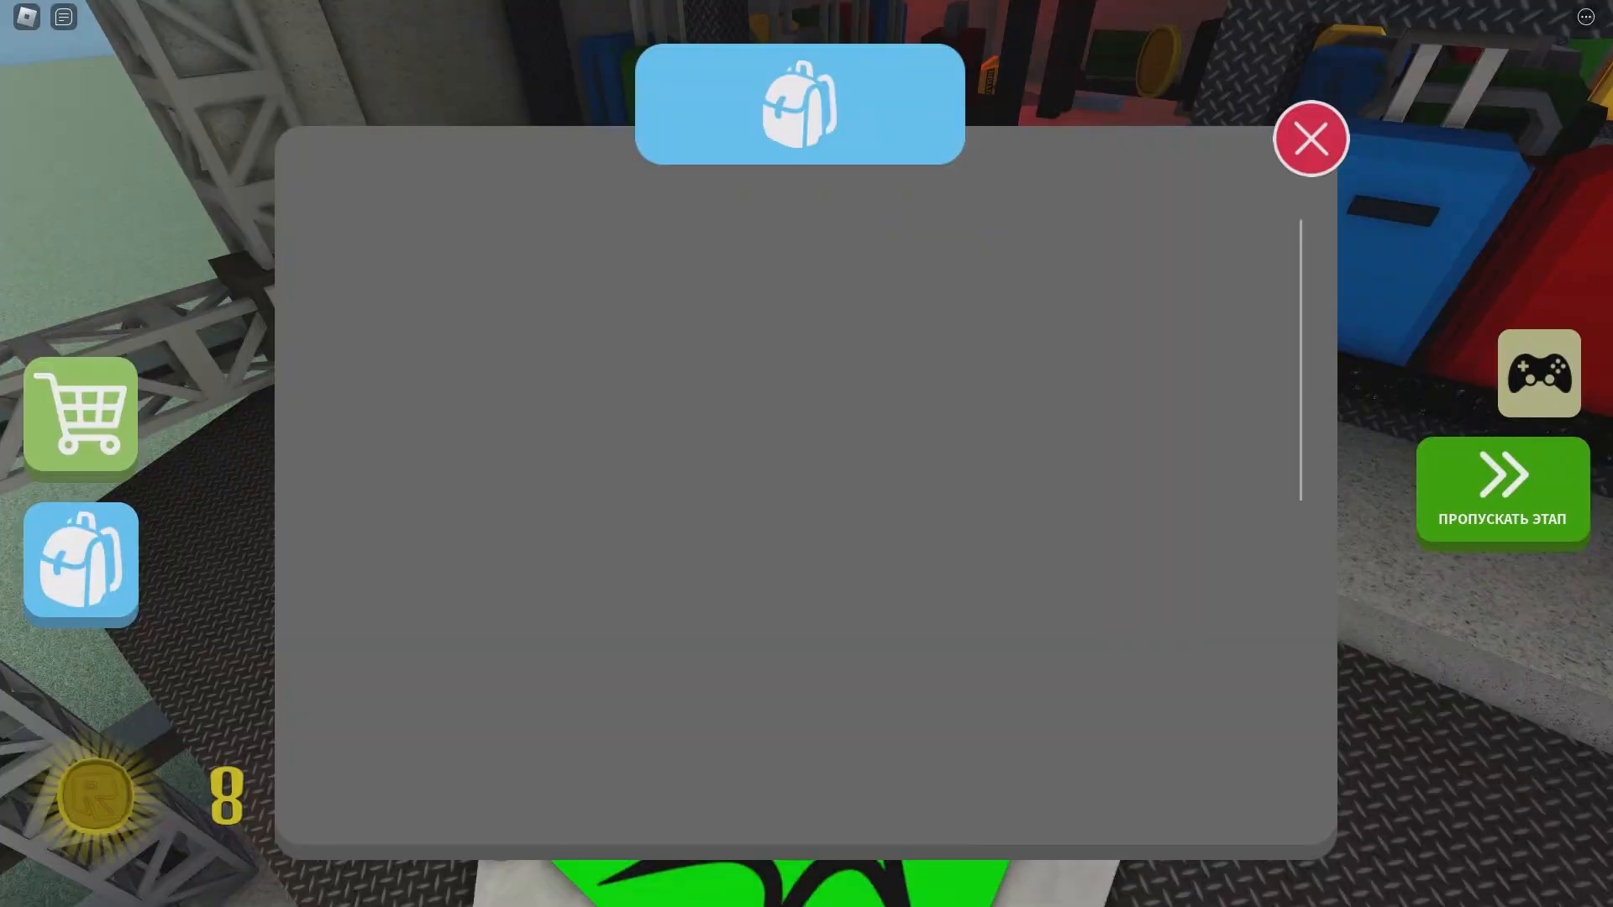
pyautogui.click(80, 414)
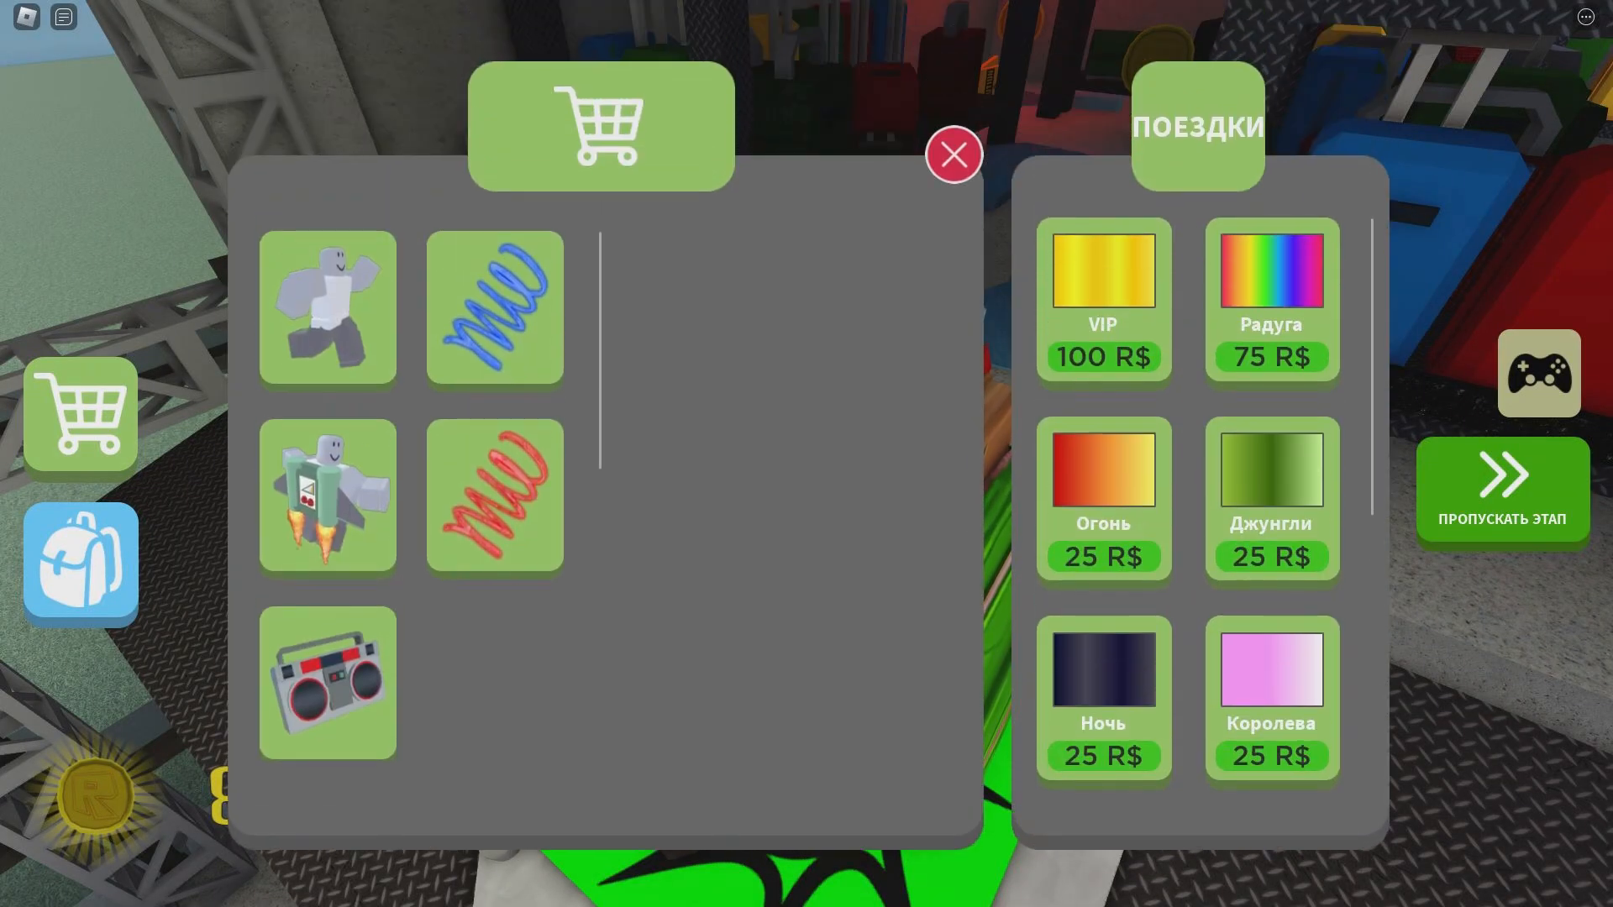
pyautogui.click(952, 155)
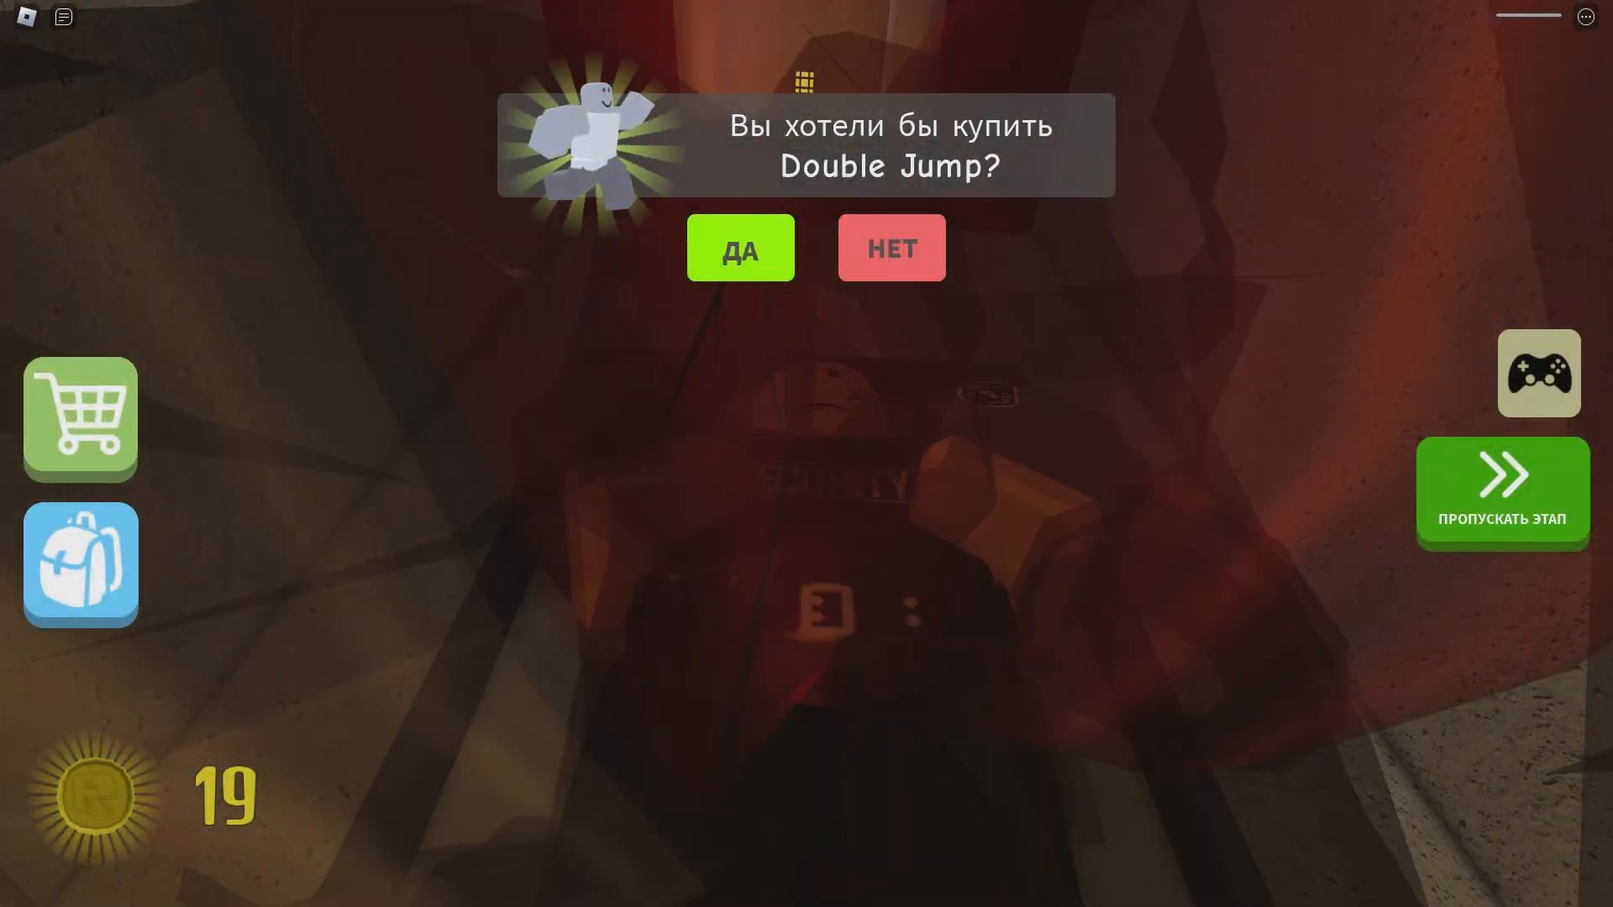
pyautogui.click(891, 247)
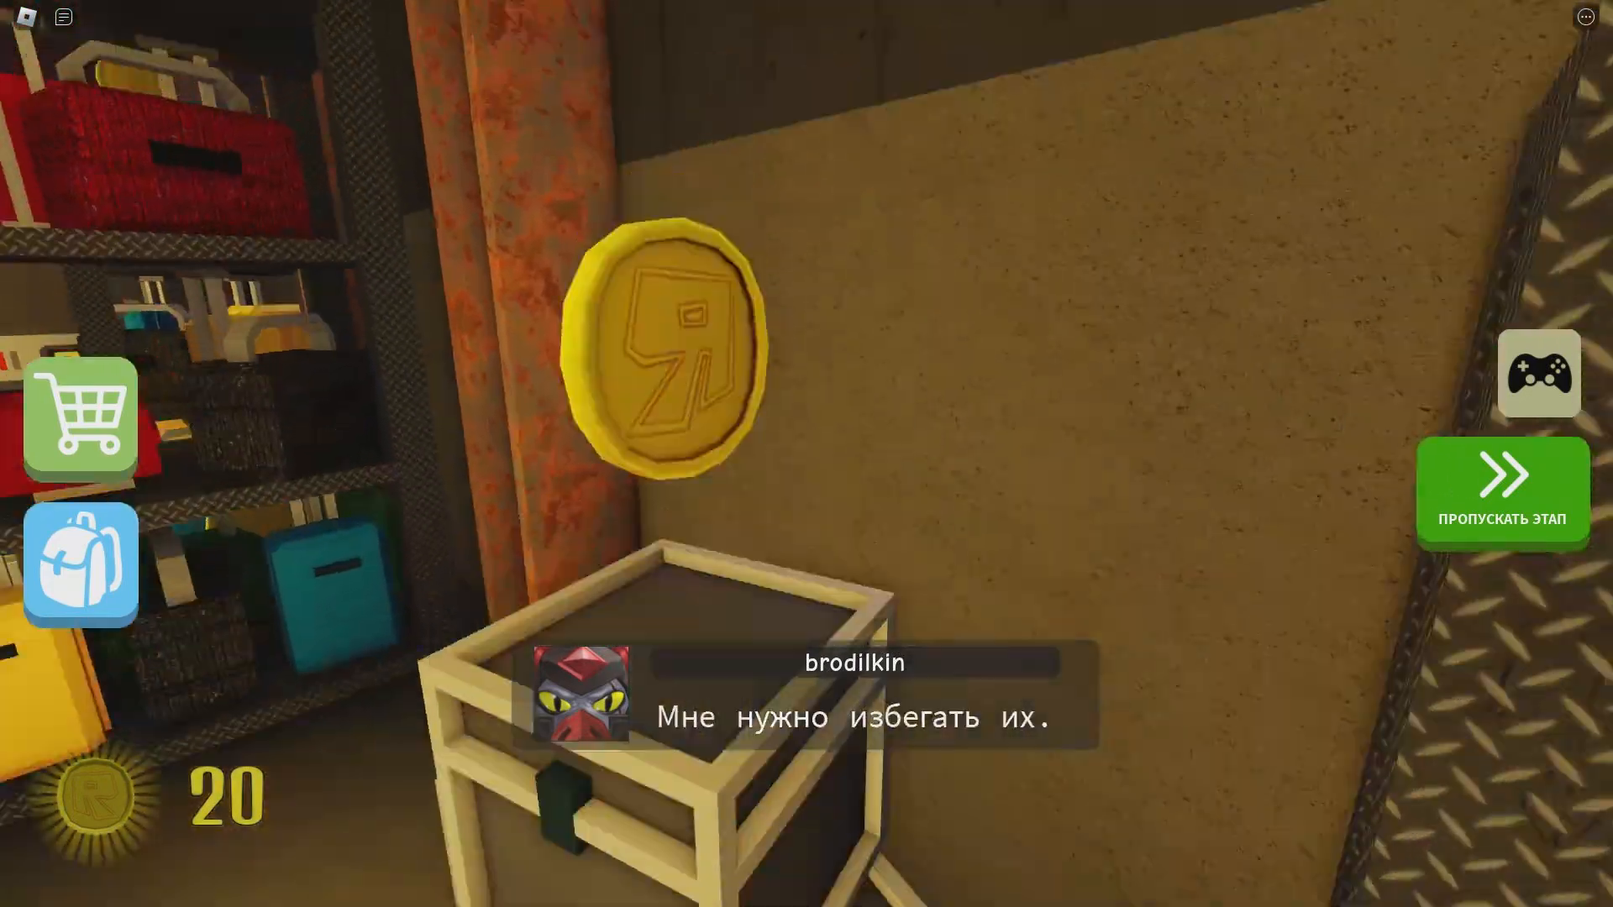
pyautogui.moveTo(806, 454)
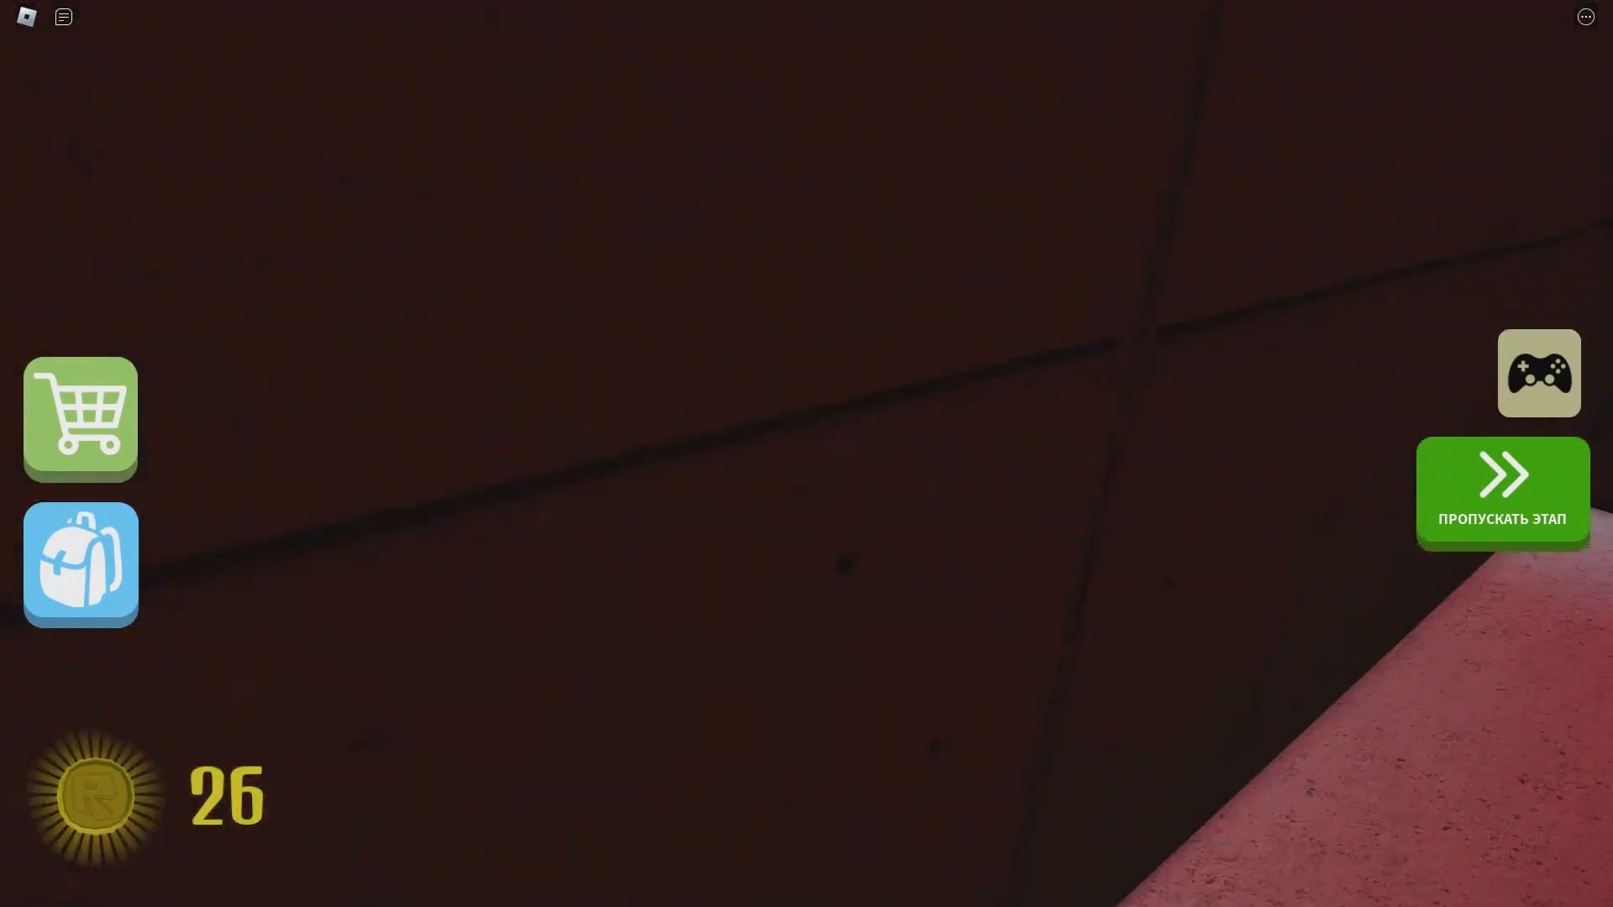
pyautogui.moveTo(807, 453)
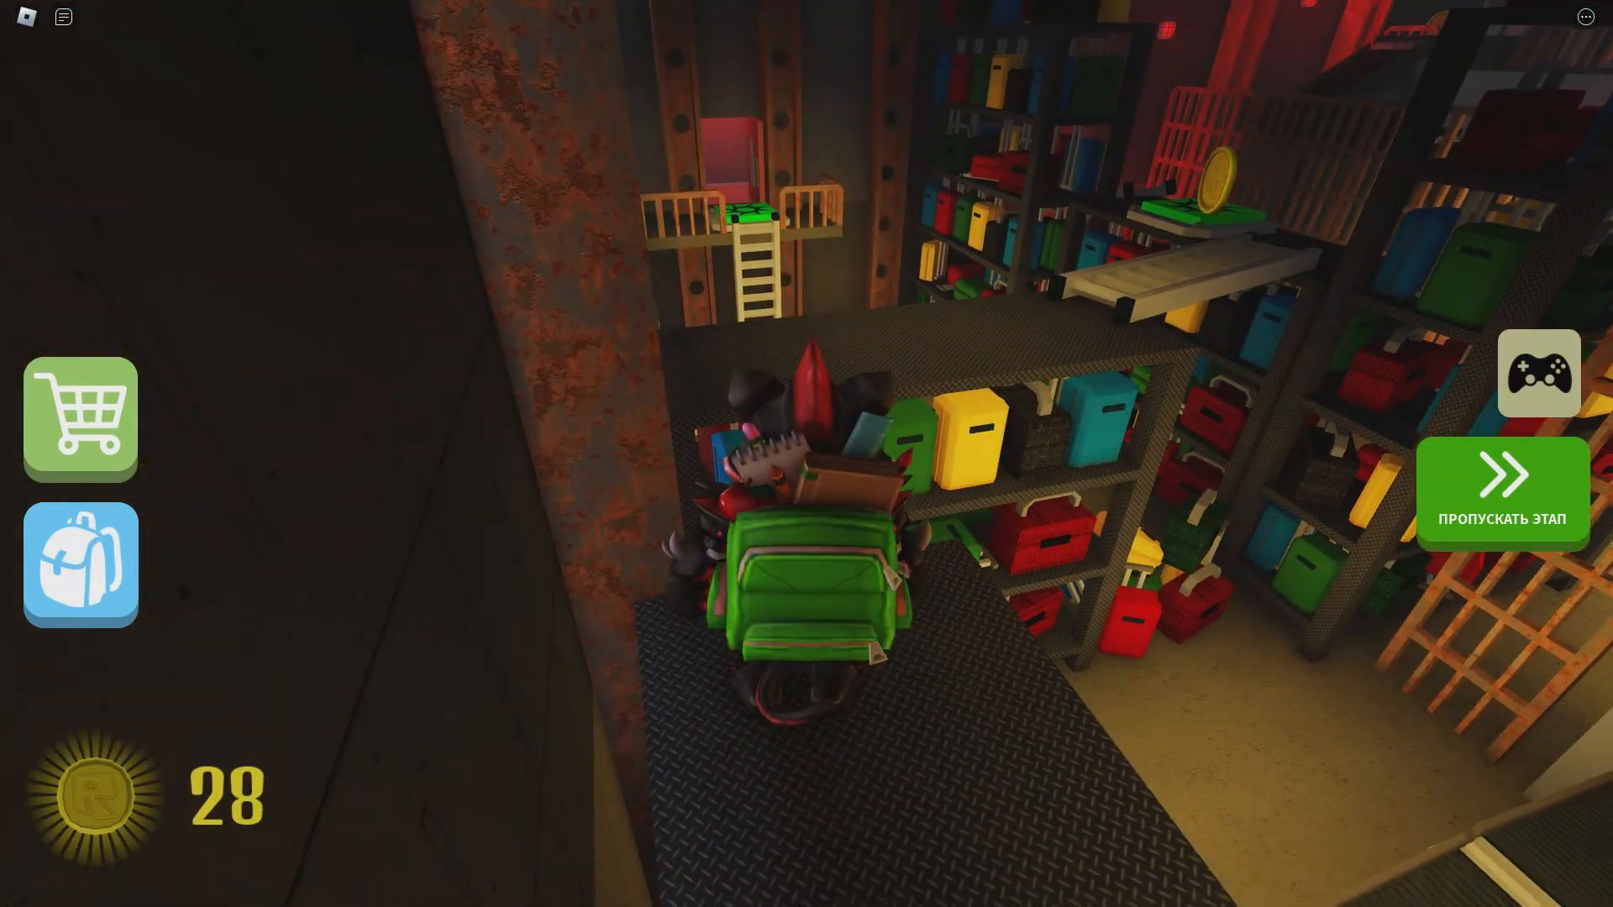
pyautogui.click(81, 420)
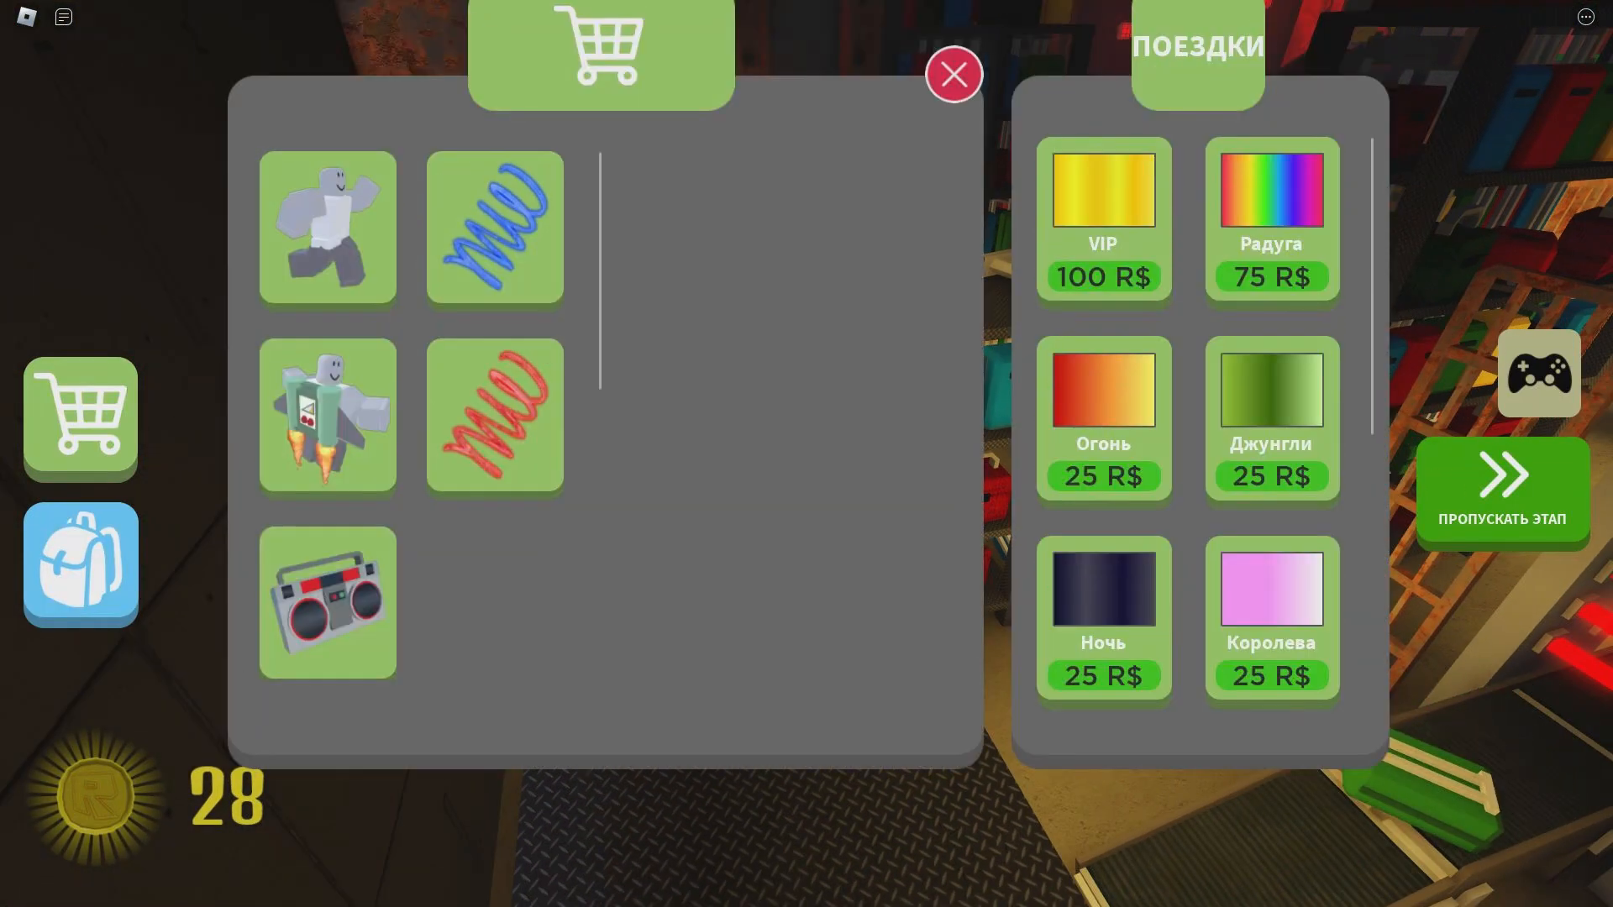
pyautogui.click(494, 414)
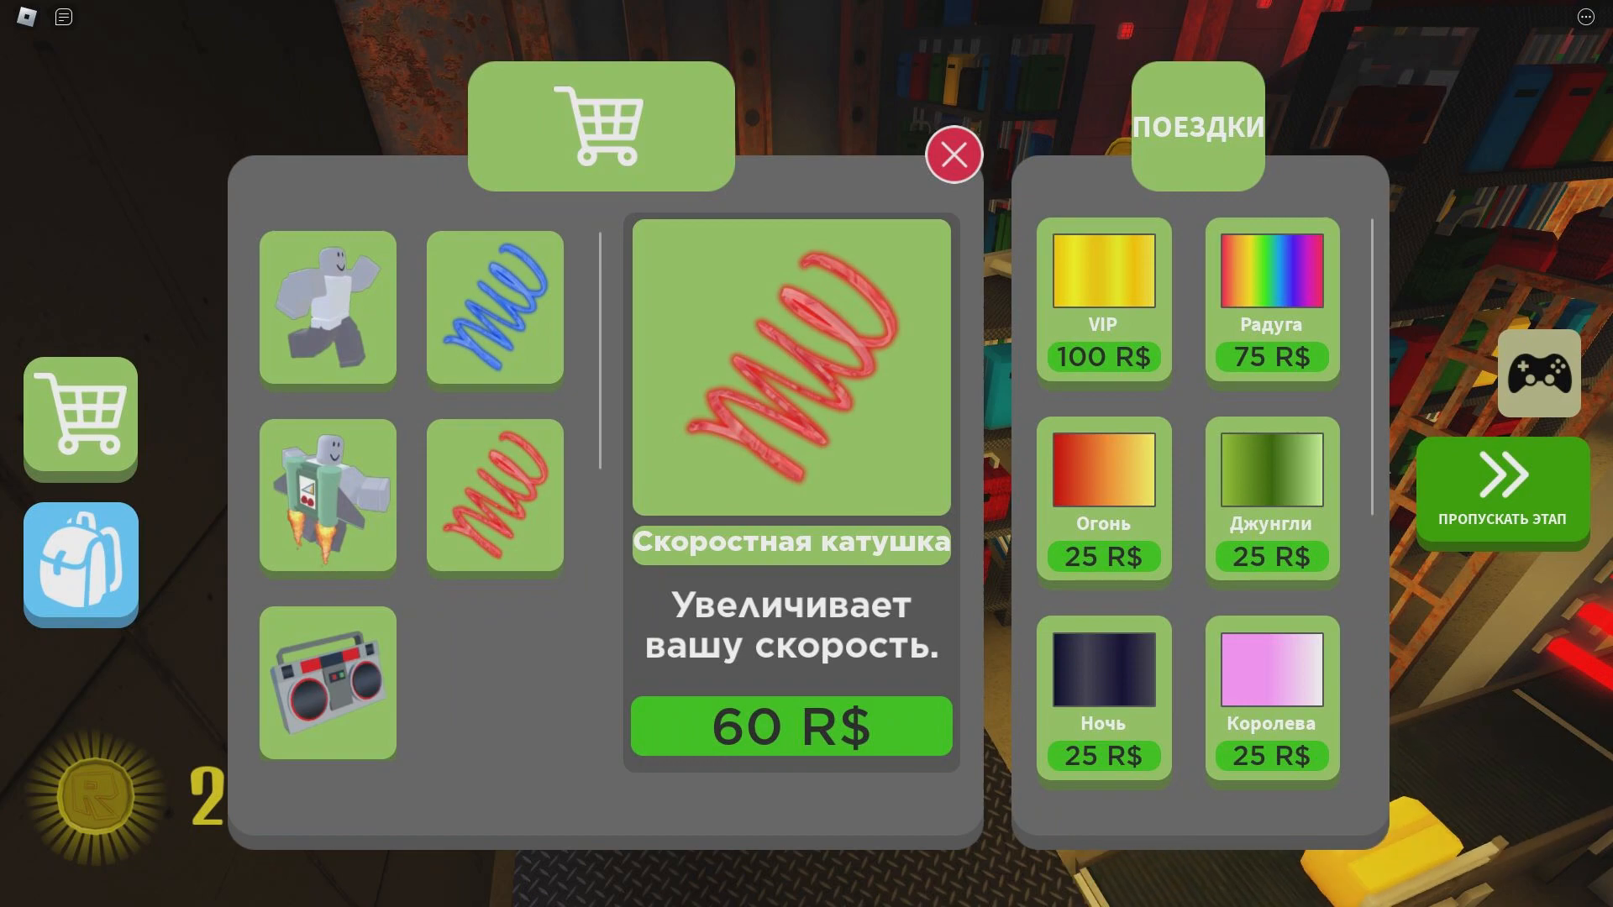
pyautogui.click(789, 726)
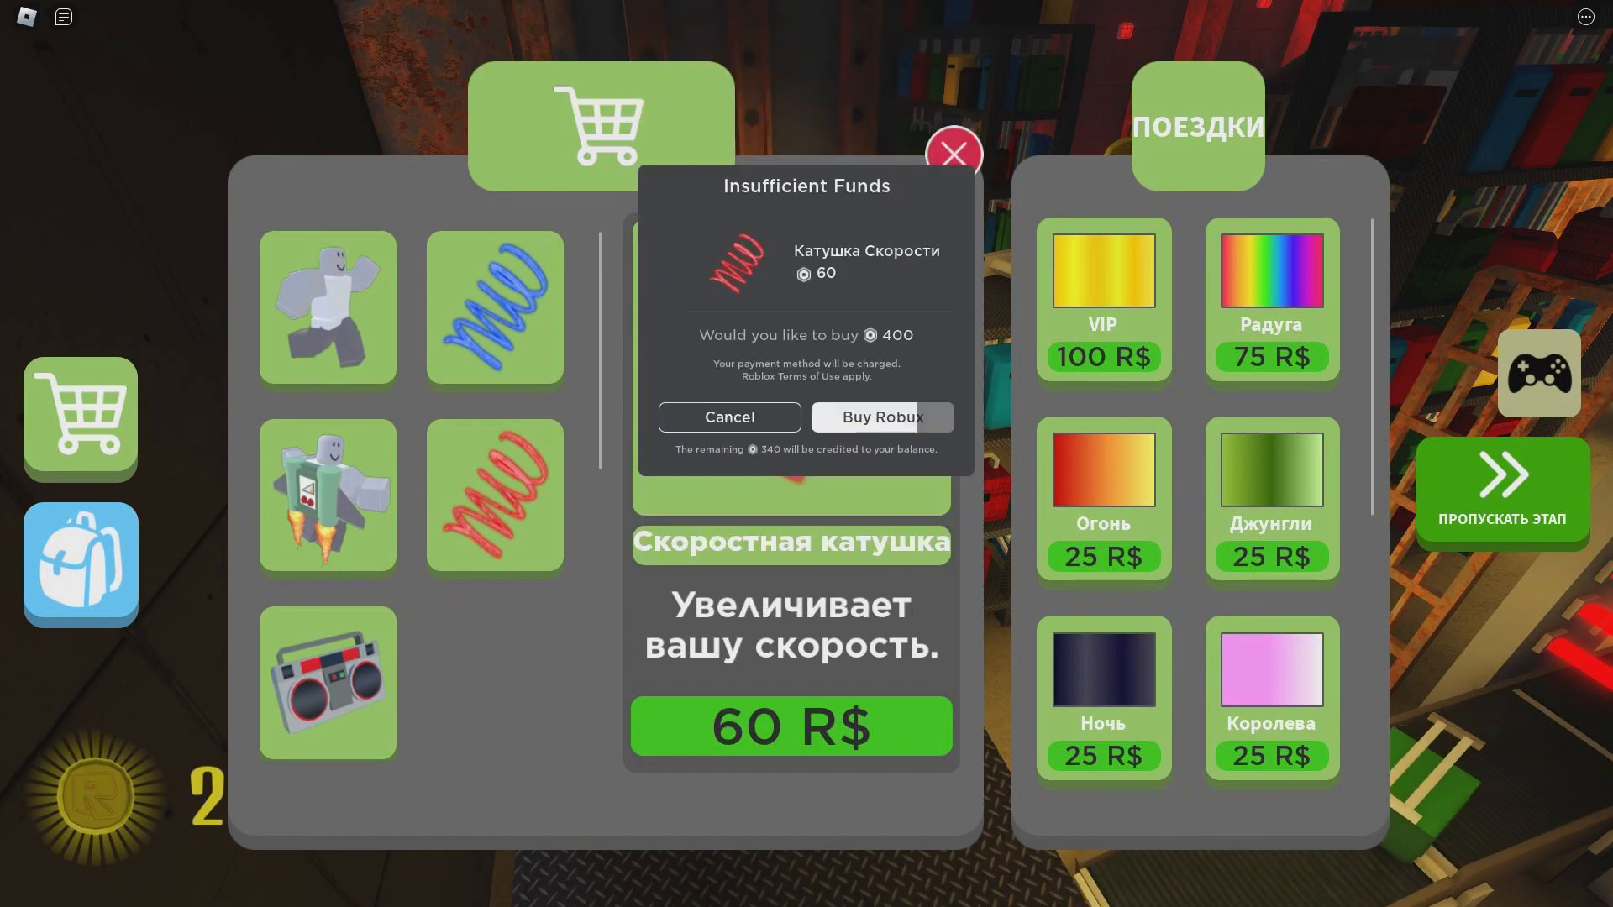
pyautogui.click(728, 416)
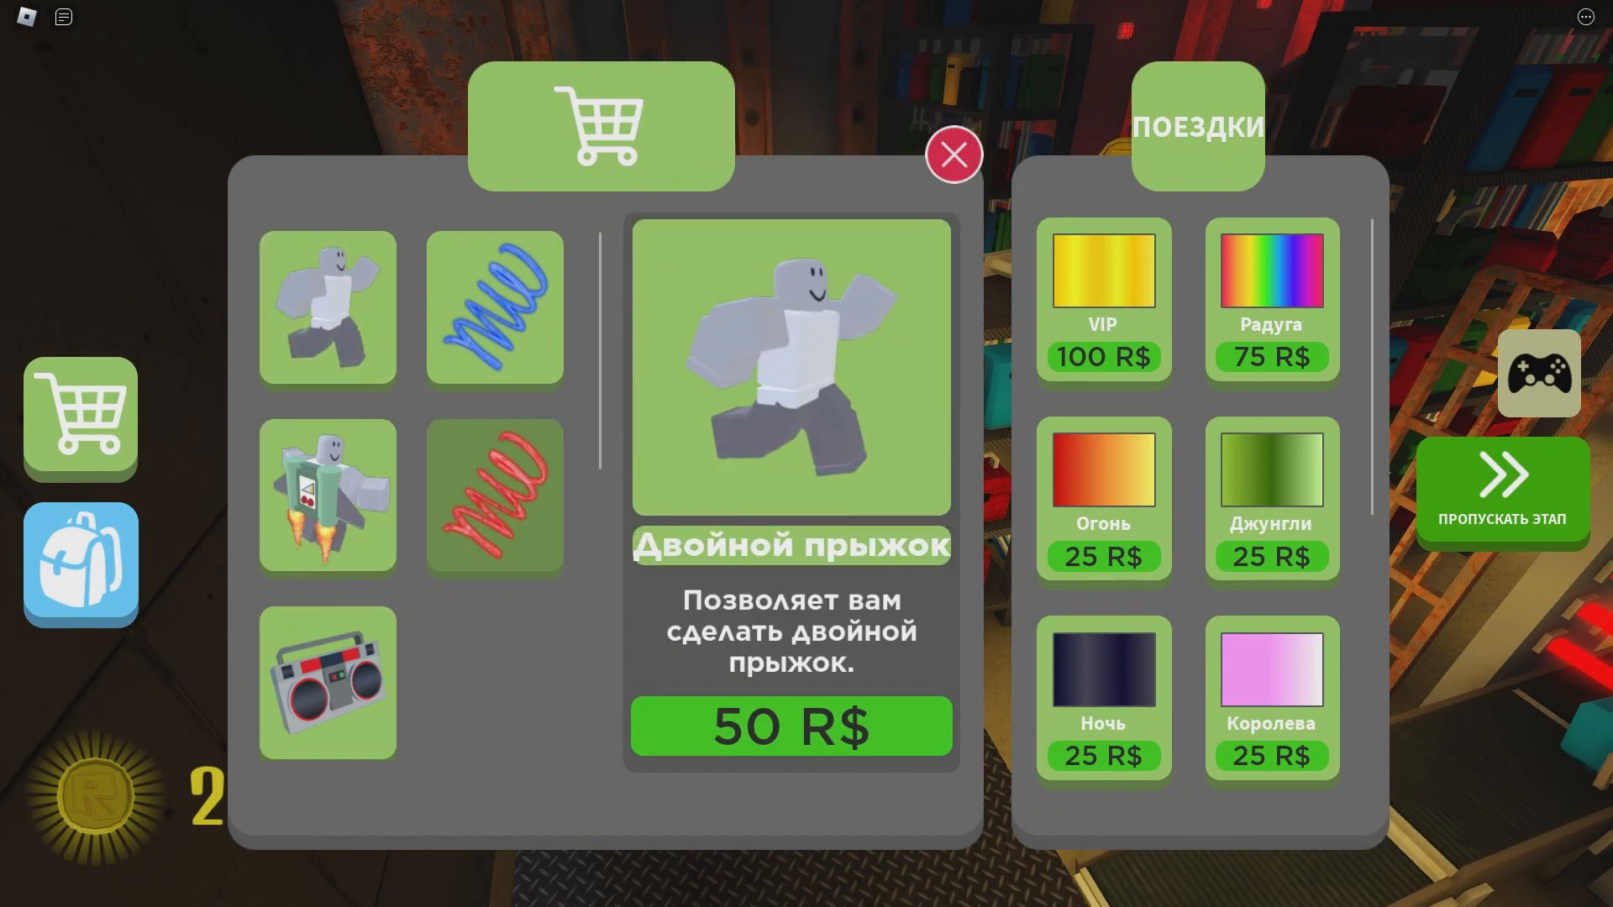
pyautogui.click(952, 155)
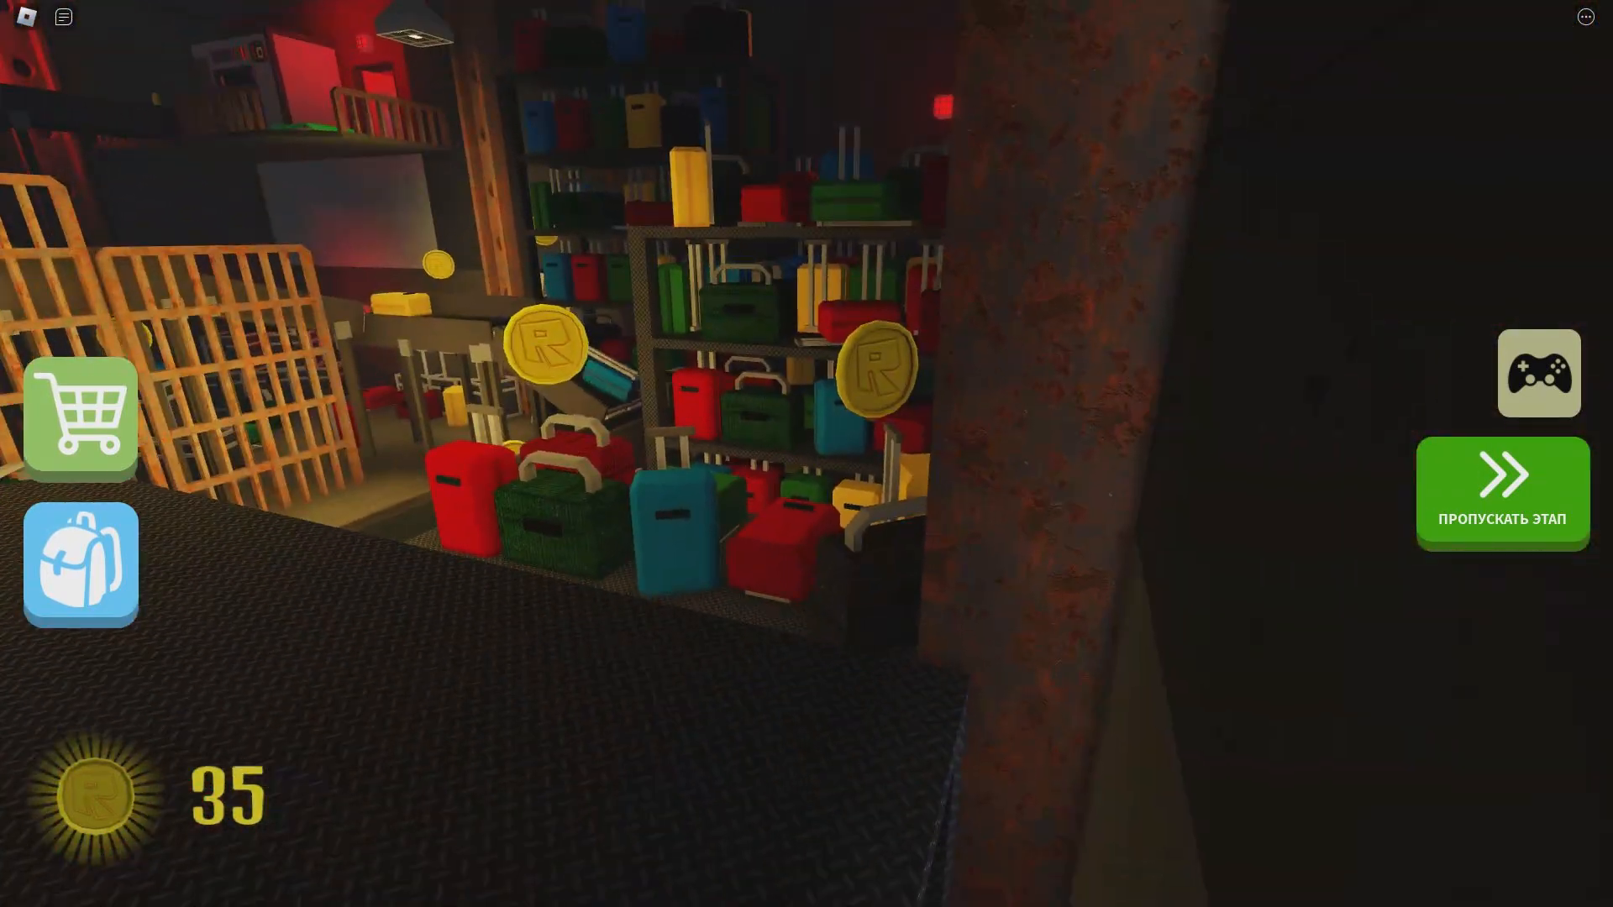
pyautogui.moveTo(807, 453)
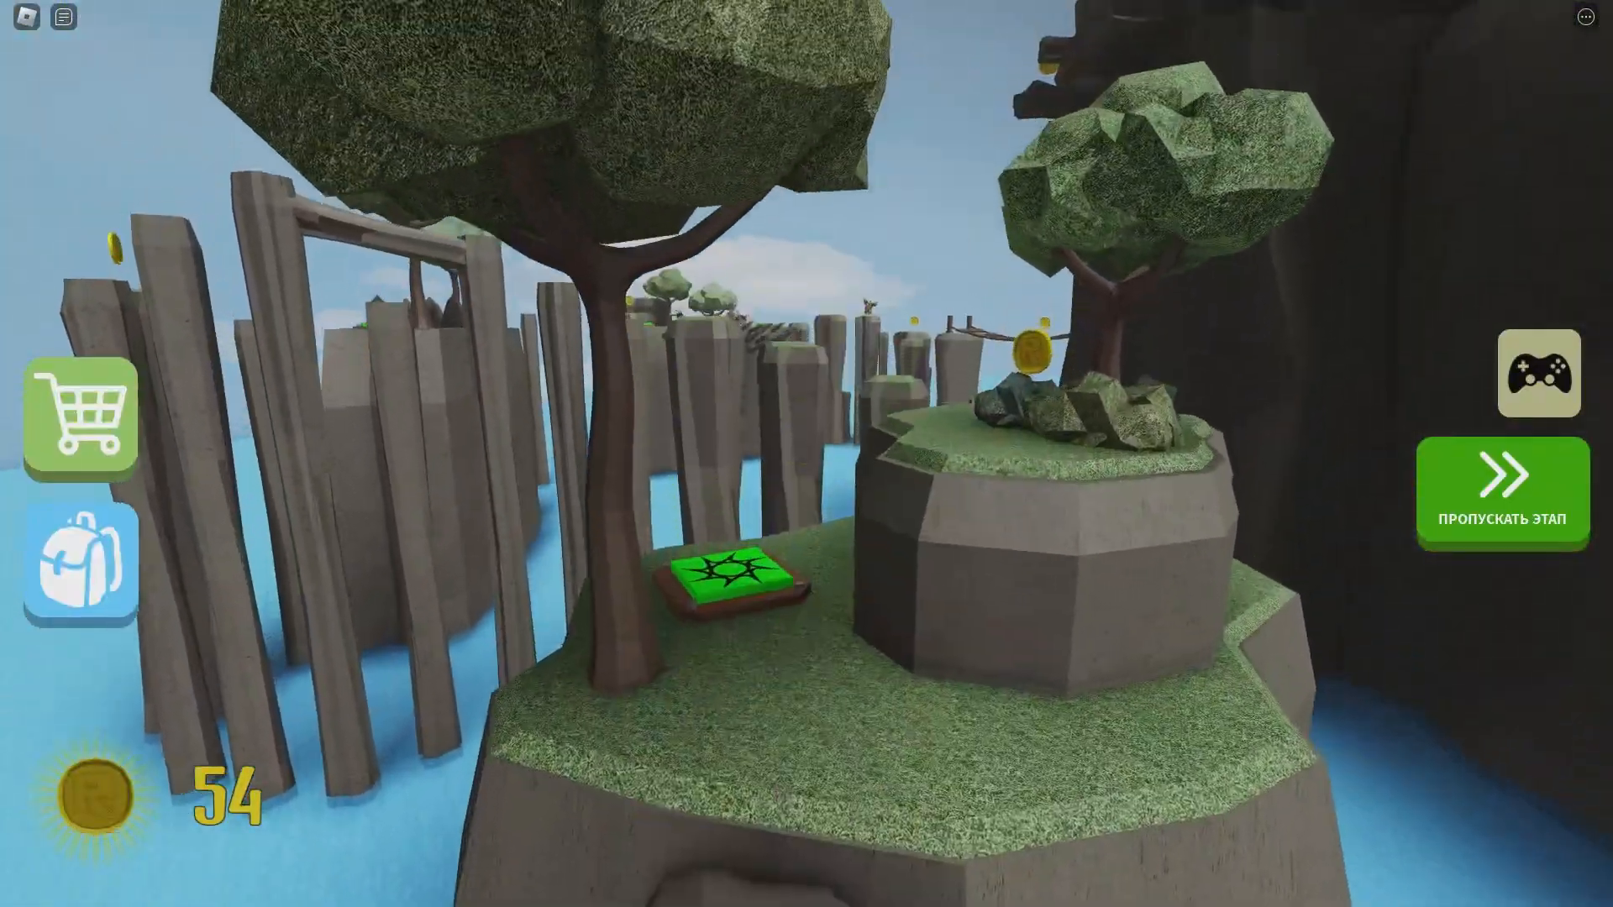
pyautogui.moveTo(807, 454)
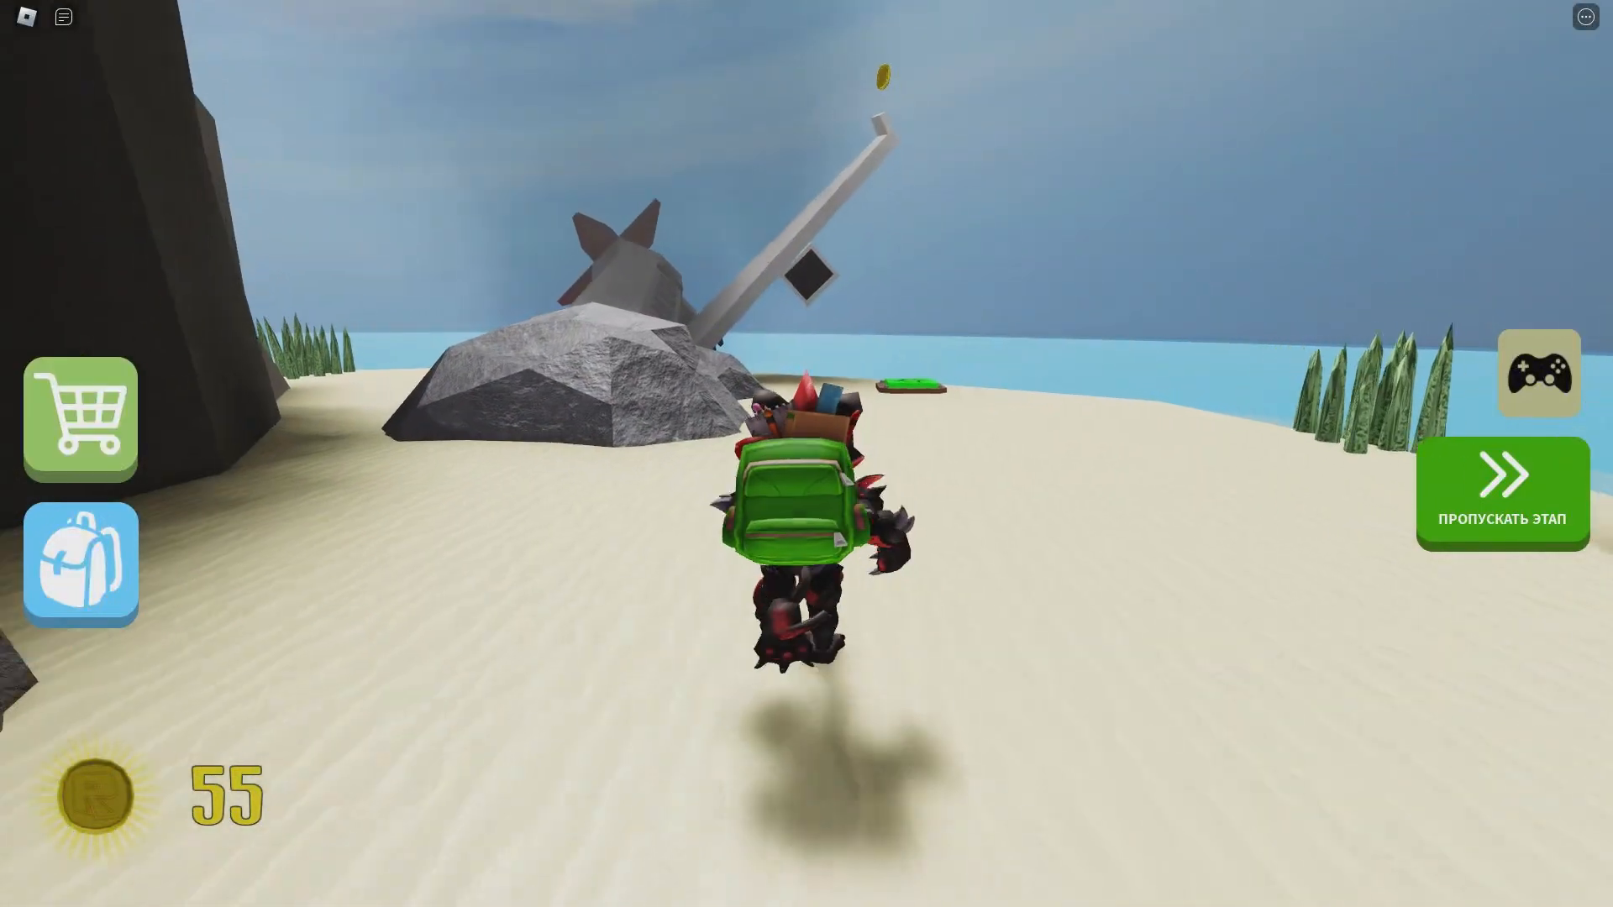
# Briefly browse the item shop, then close it and resume playing.
pyautogui.click(81, 420)
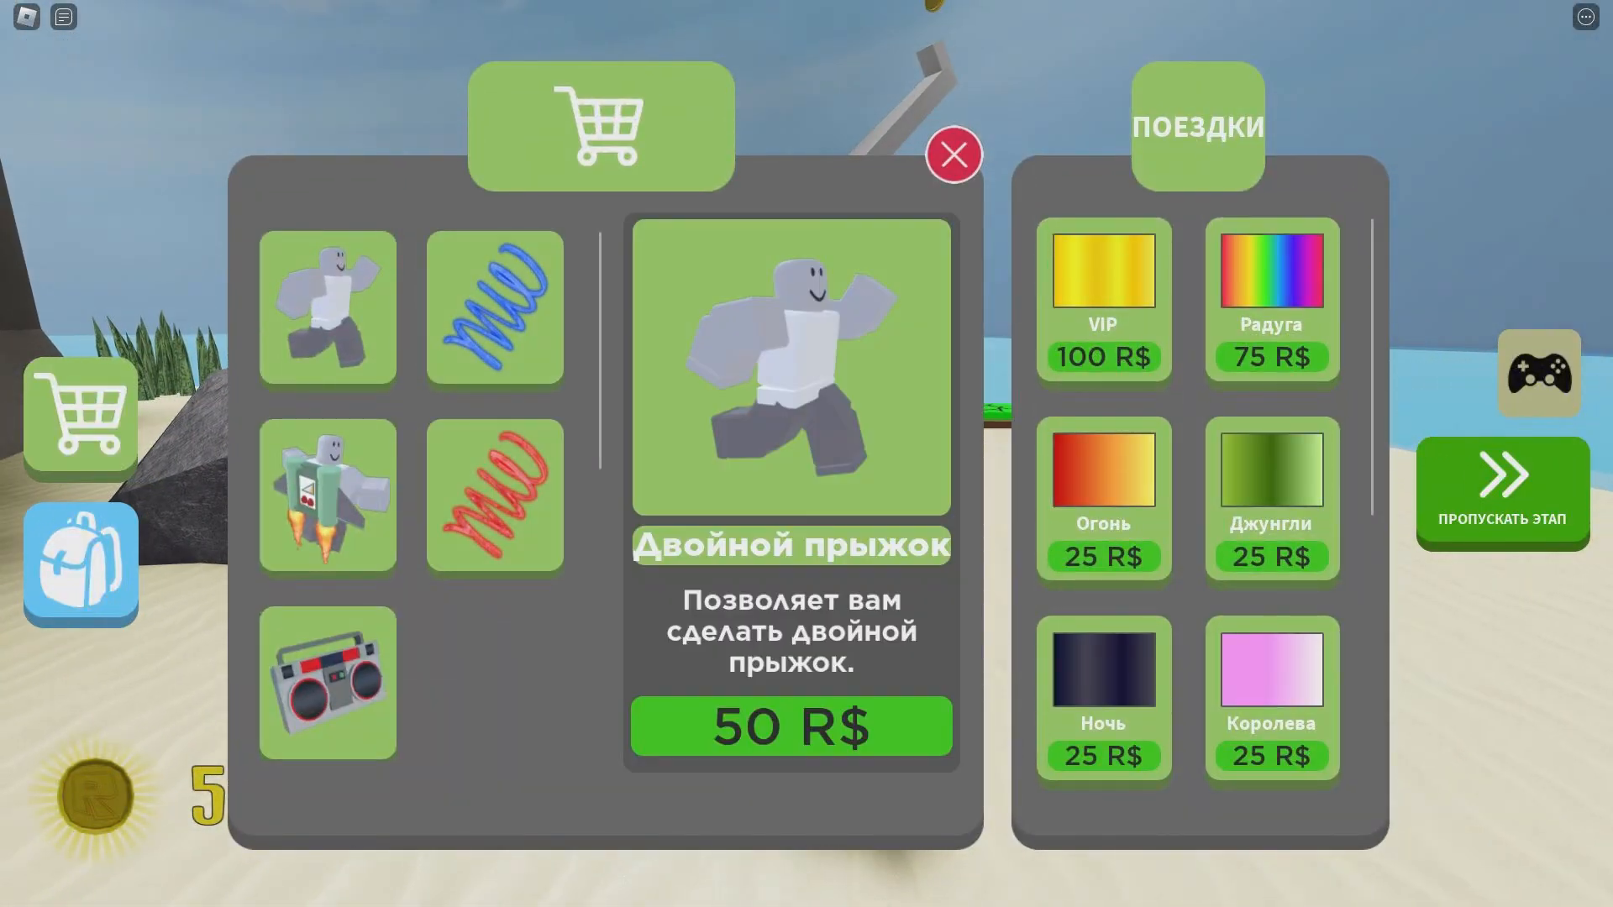
pyautogui.click(954, 155)
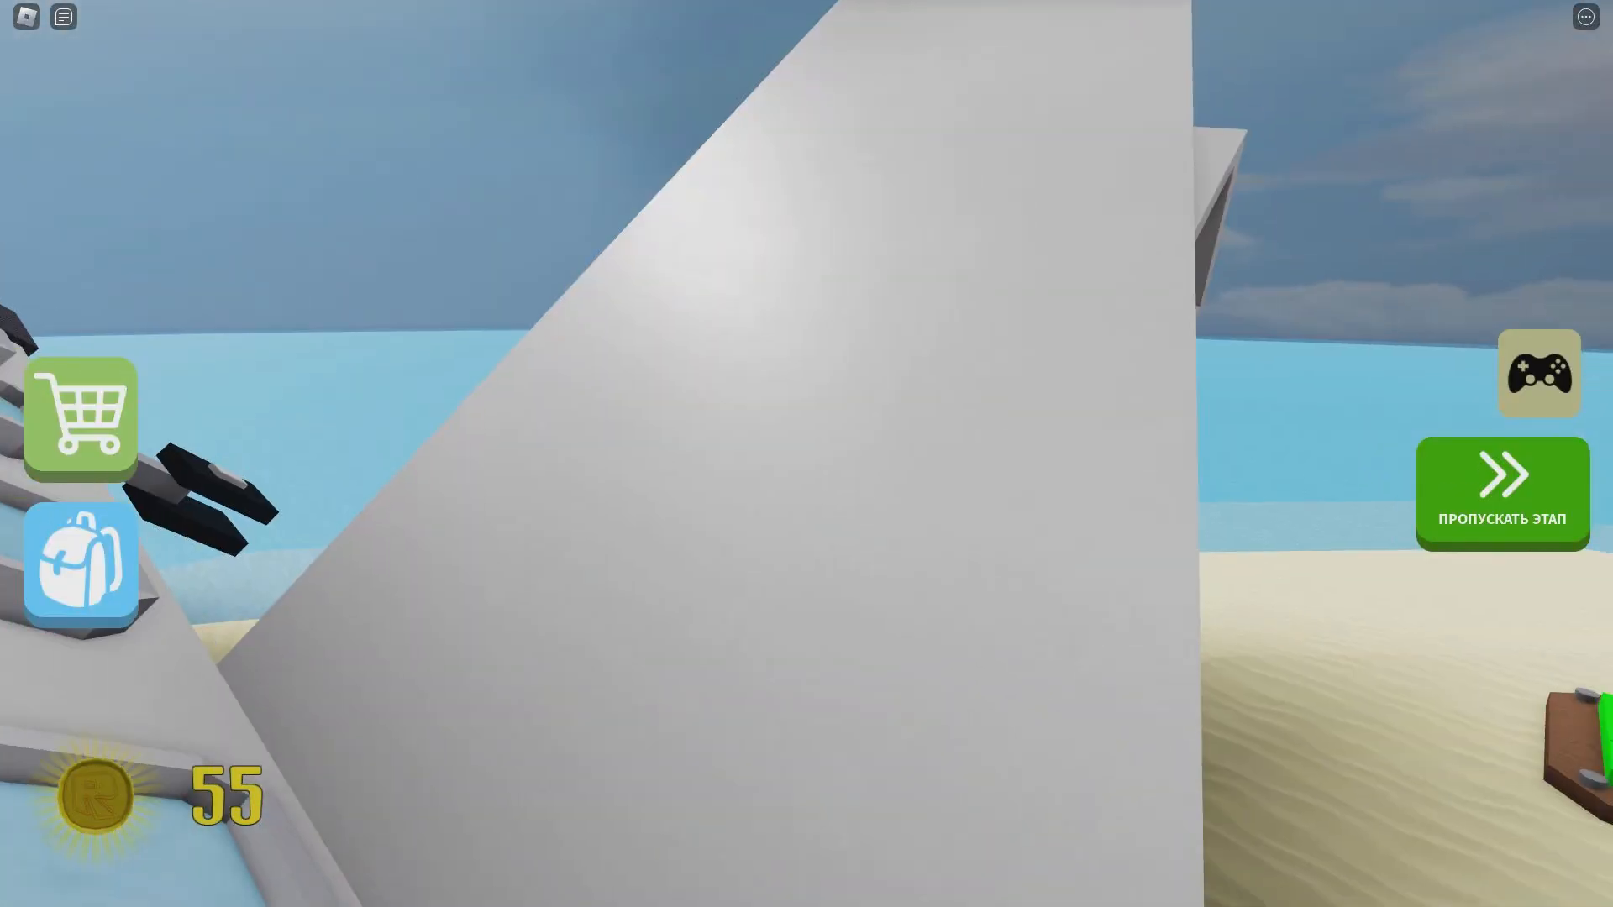
pyautogui.moveTo(806, 454)
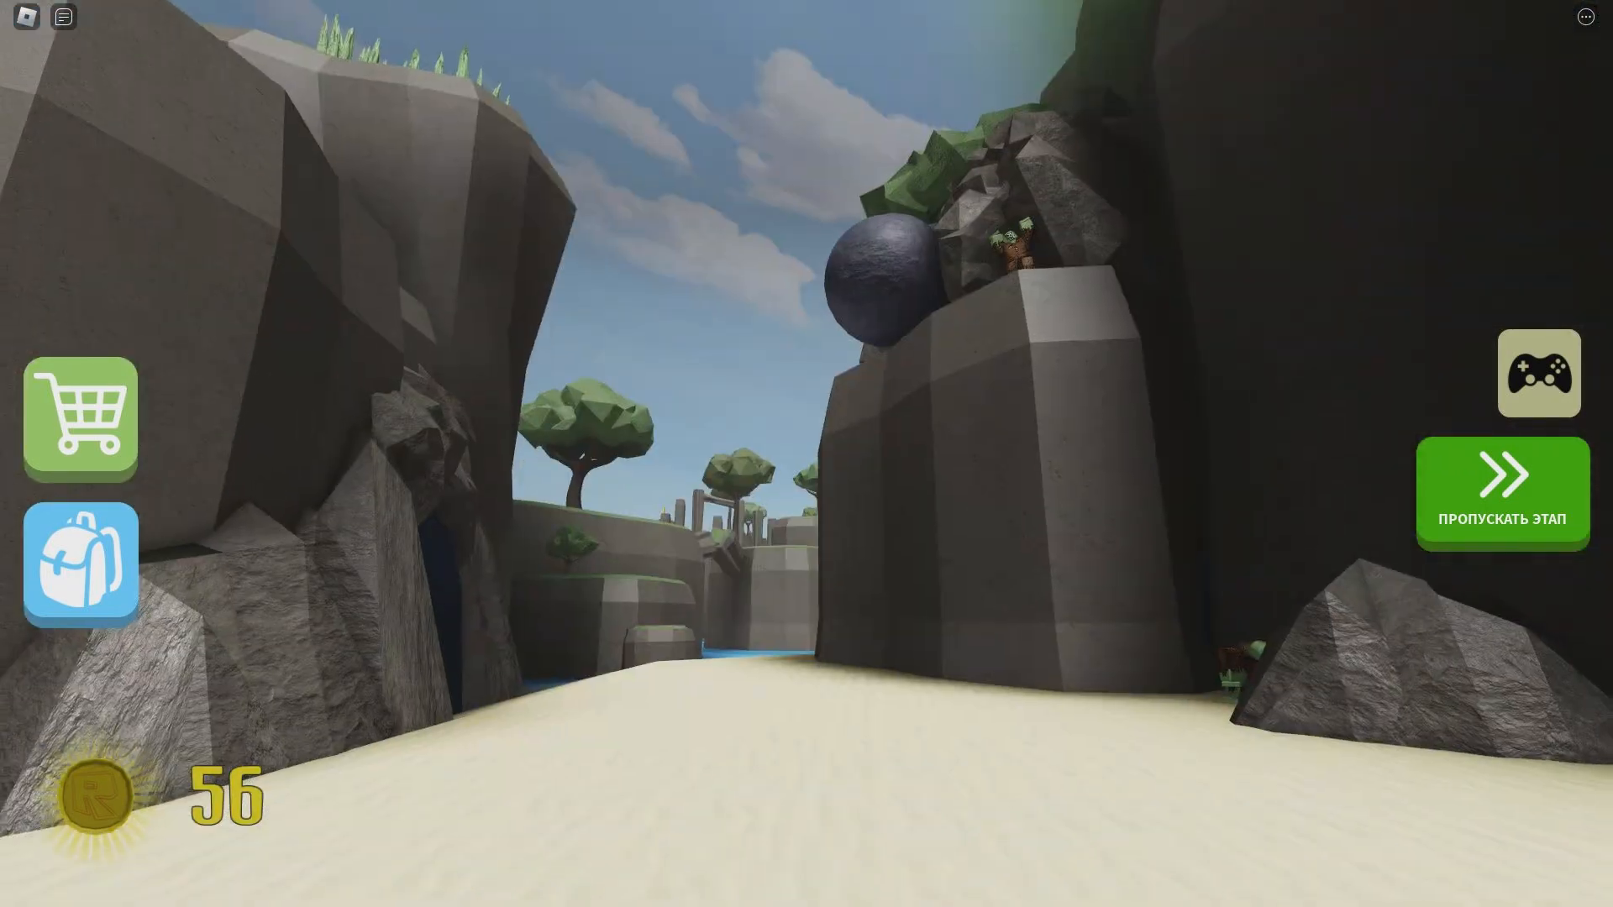
# Attempt Skip Stage and cancel the Insufficient Funds Robux prompt.
pyautogui.click(1501, 492)
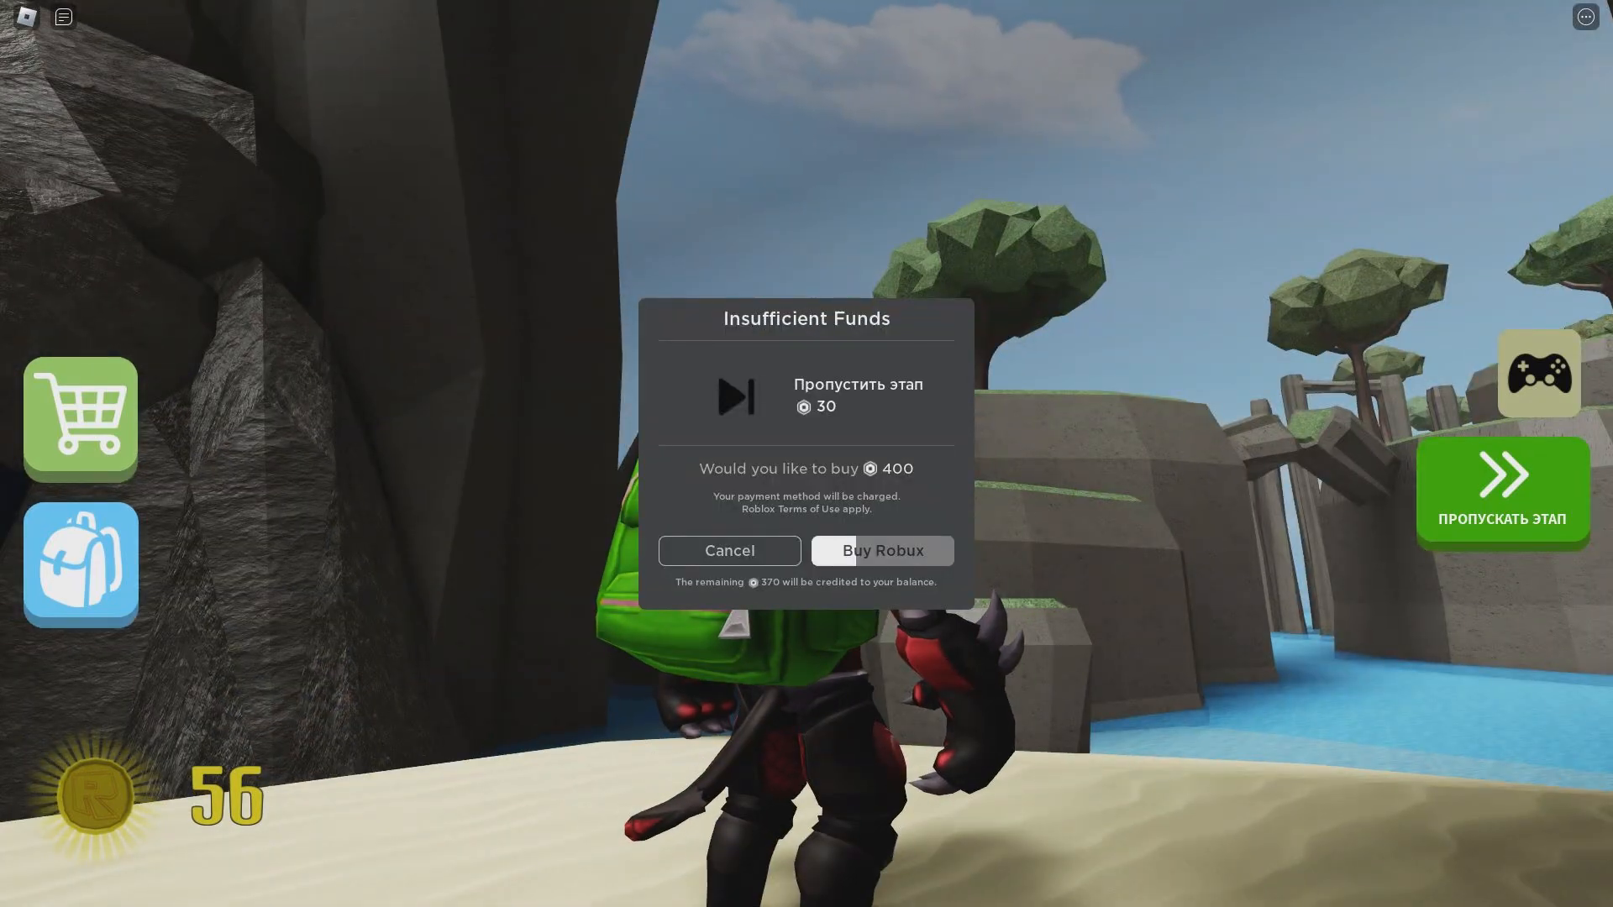
pyautogui.click(728, 550)
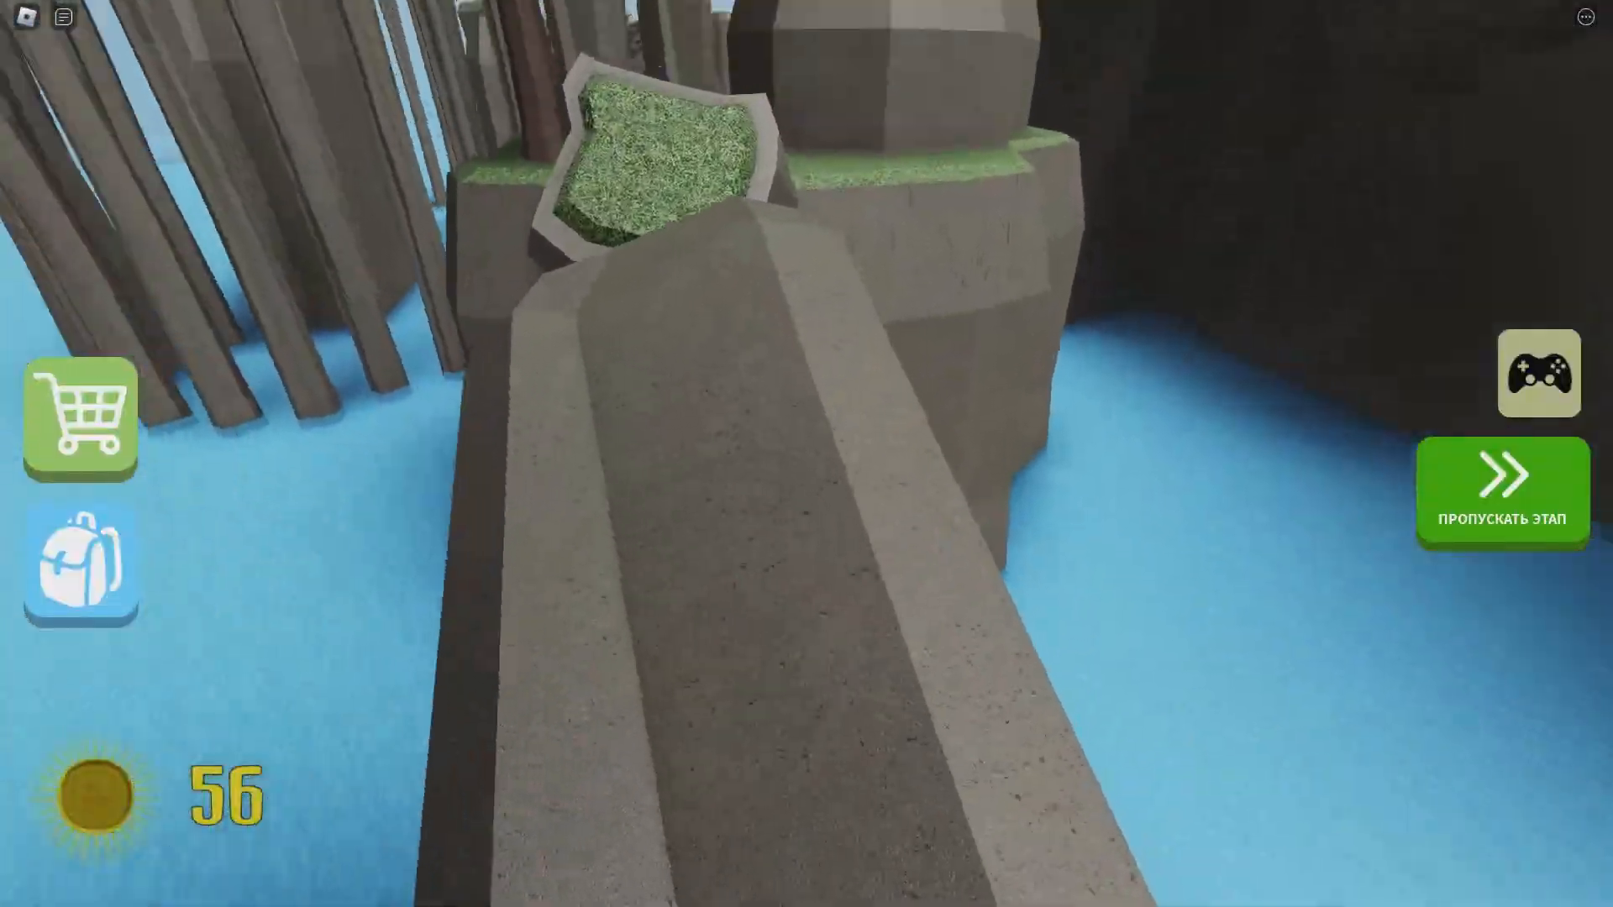
pyautogui.moveTo(806, 454)
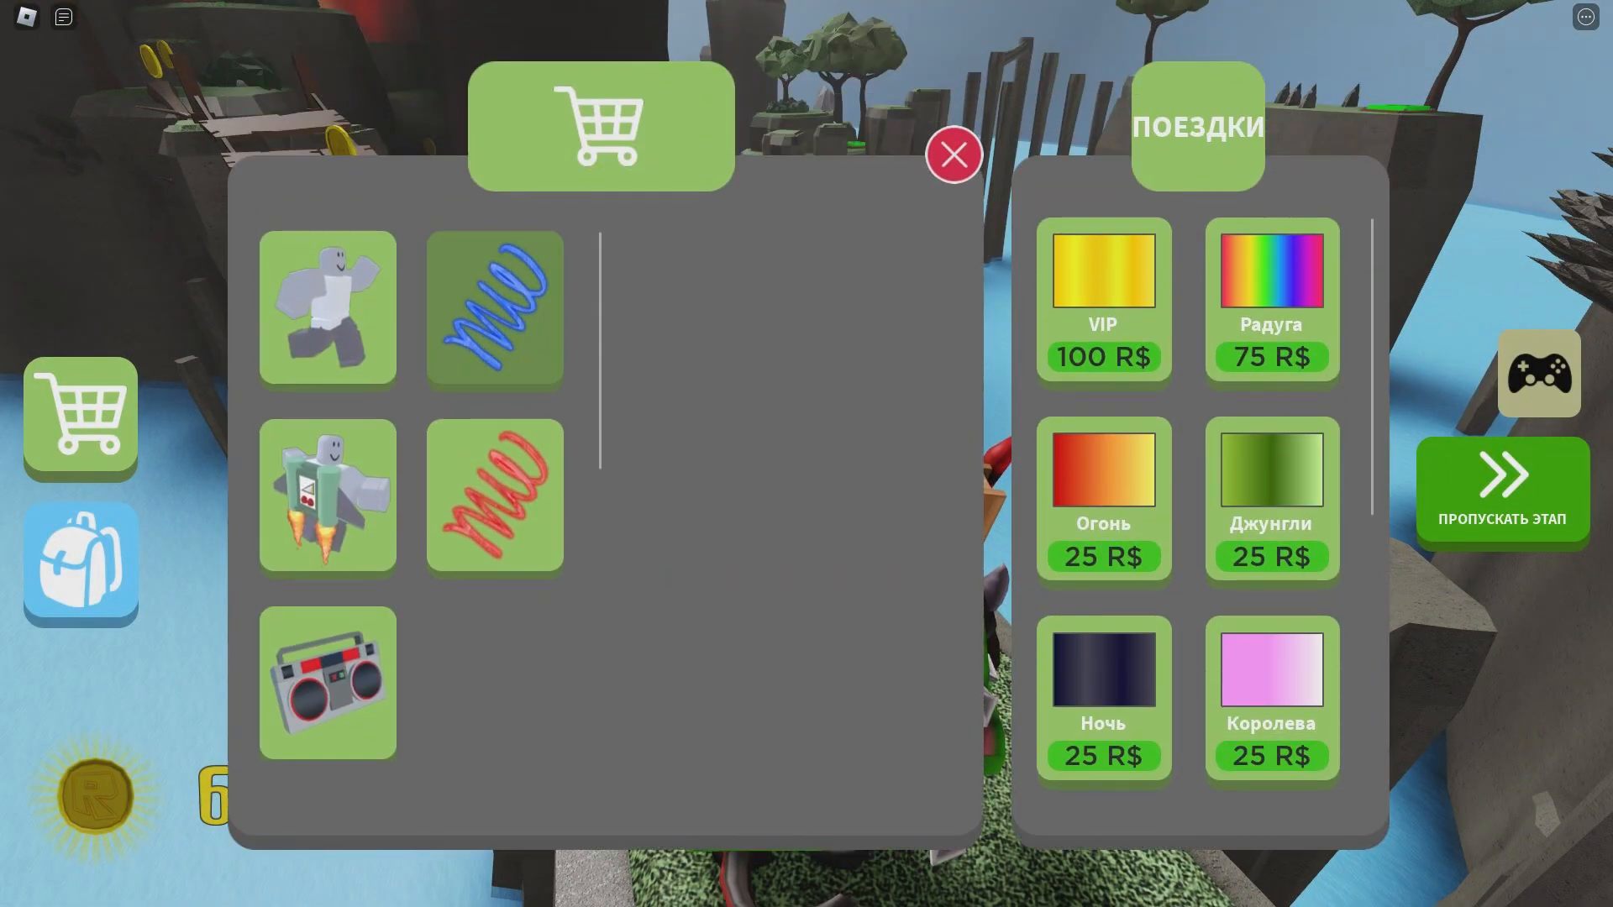
# Check the red Speed Coil's 60 R$ price, then close the shop.
pyautogui.click(494, 495)
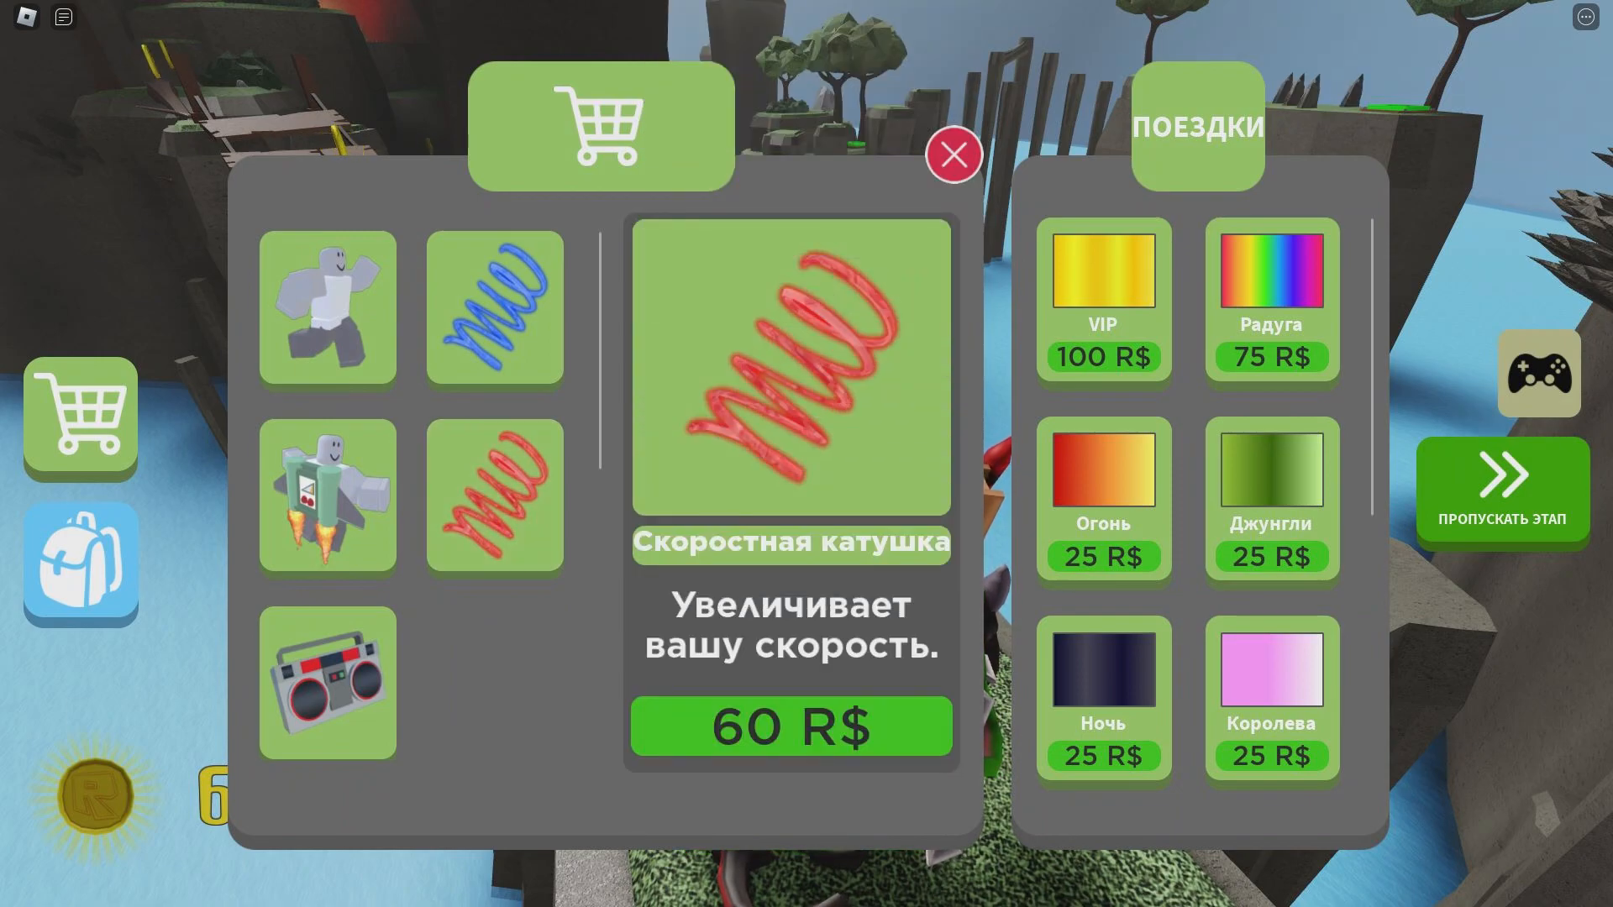
pyautogui.click(952, 155)
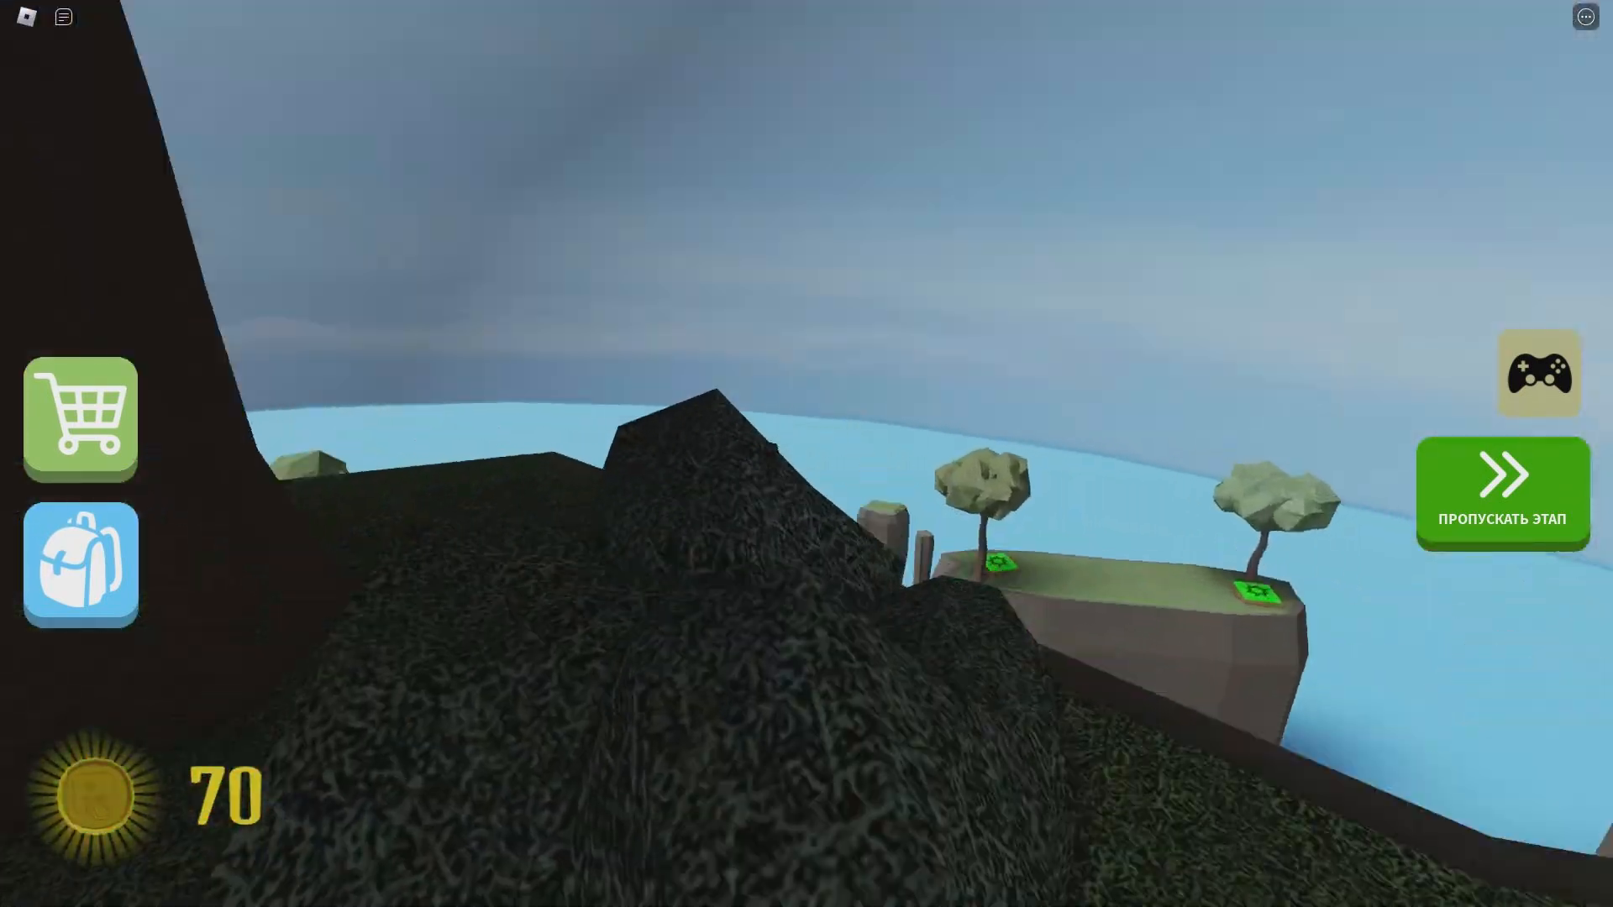
pyautogui.moveTo(806, 453)
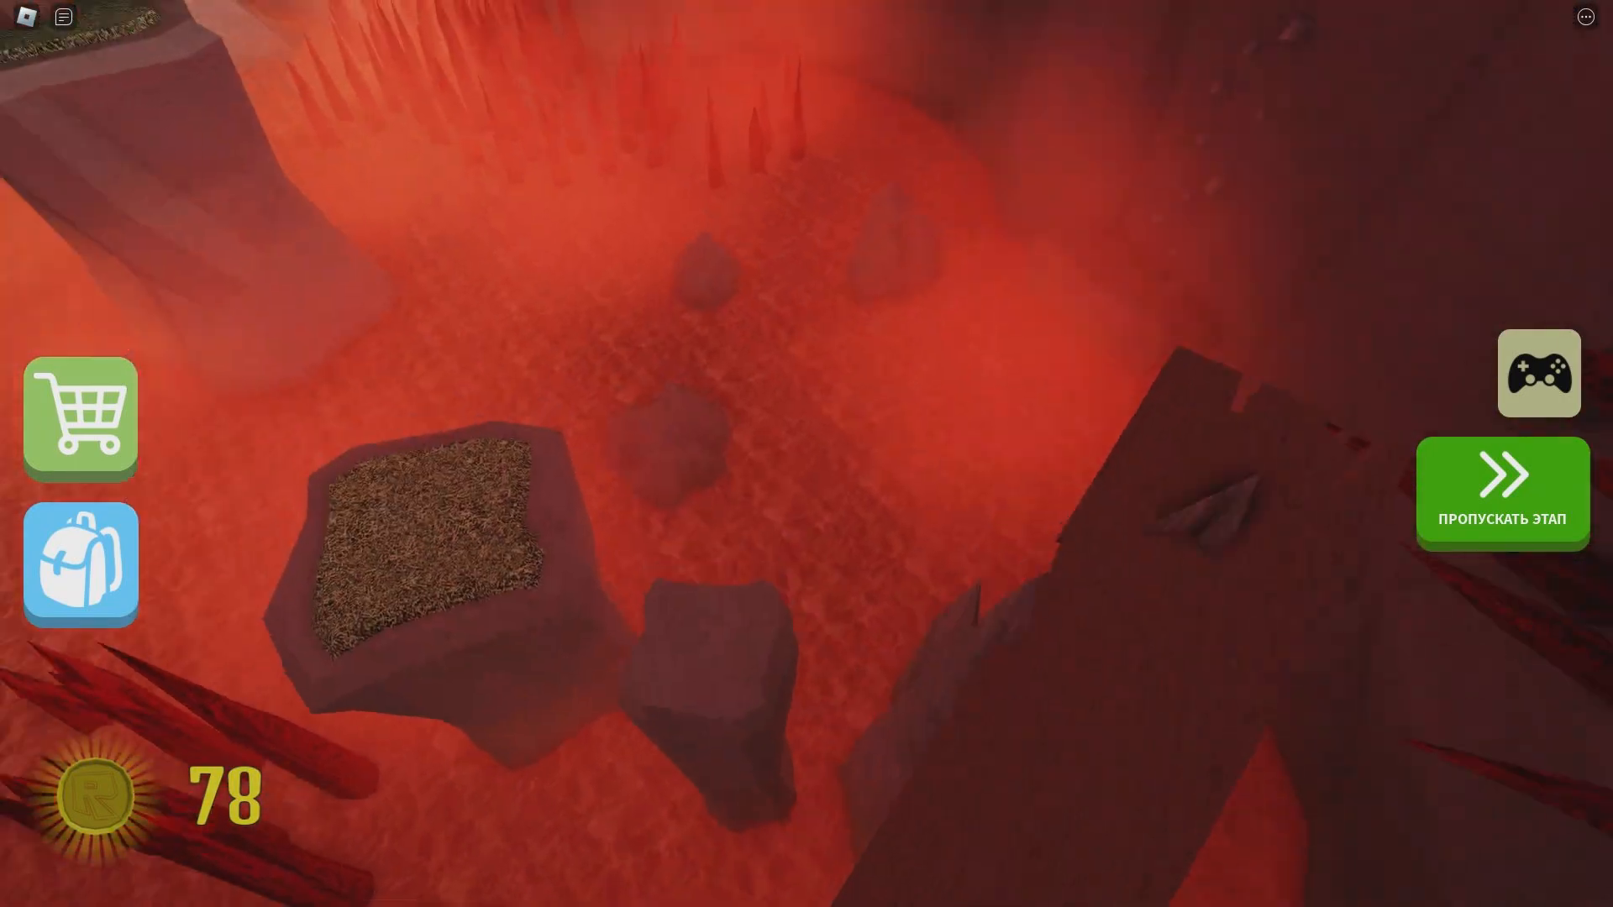
pyautogui.moveTo(806, 454)
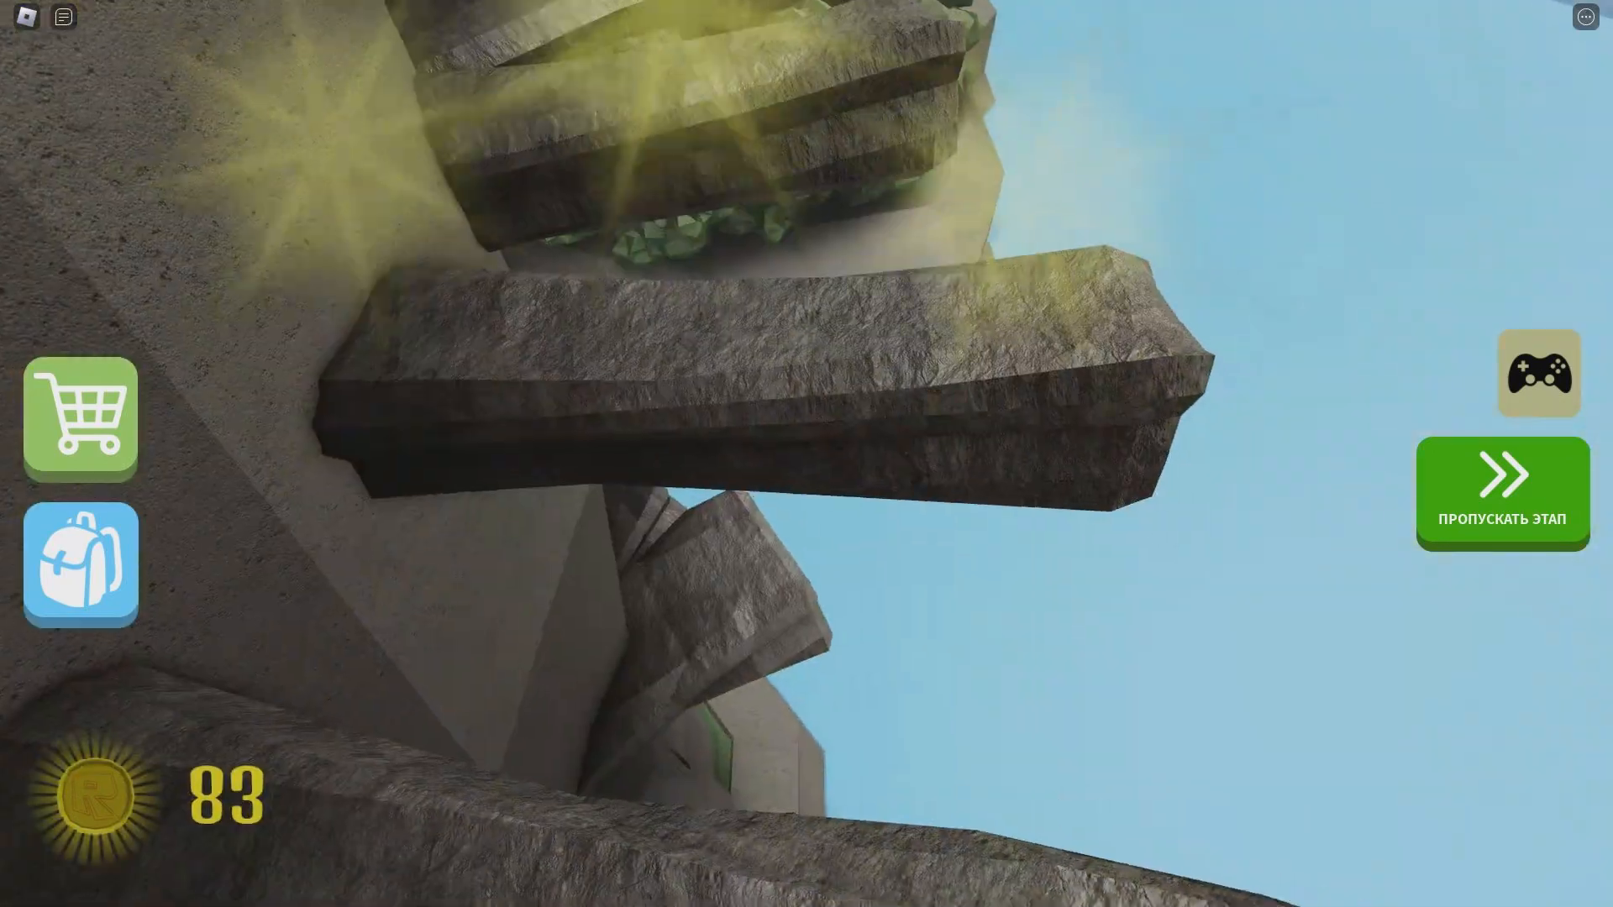
pyautogui.moveTo(802, 453)
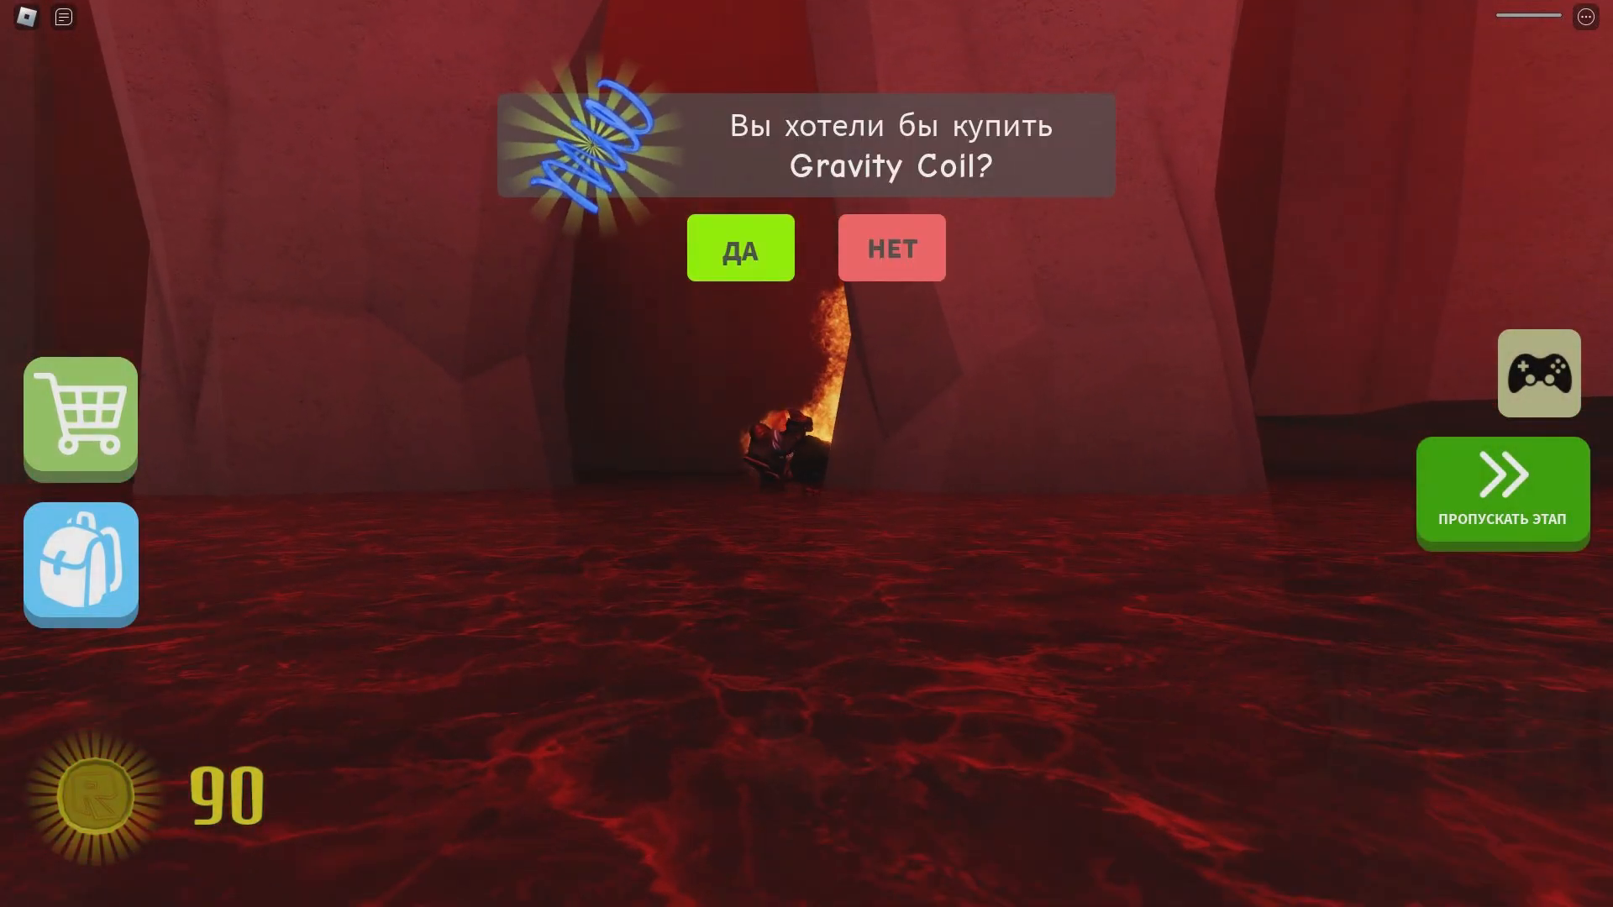
# Decline the Gravity Coil purchase offer with НЕТ.
pyautogui.click(890, 248)
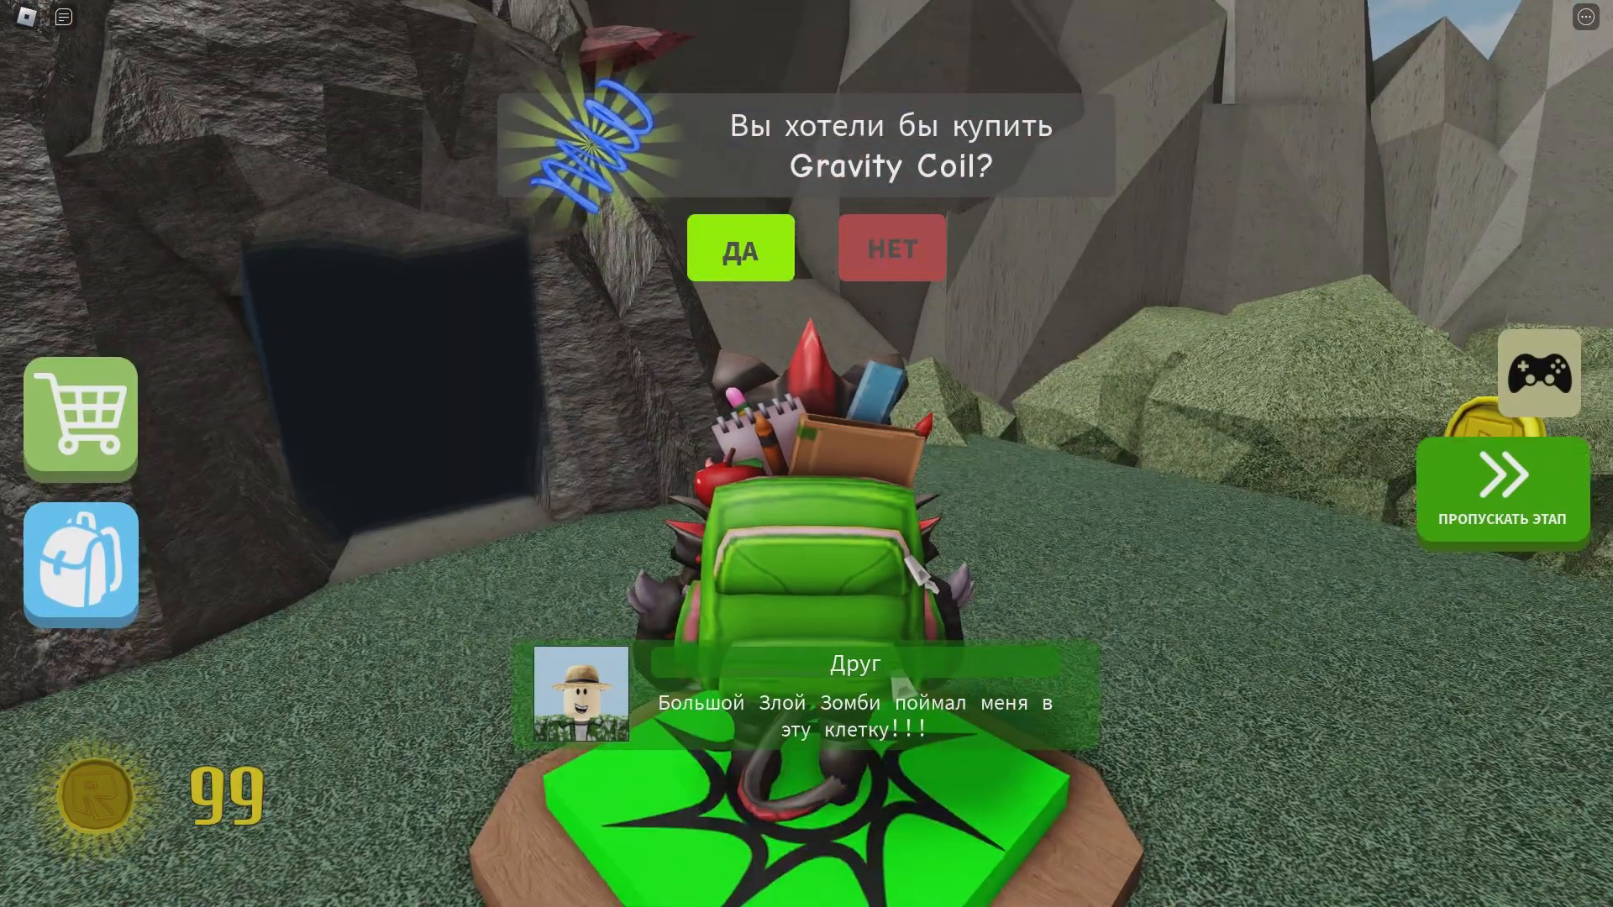
# Answer the Gravity Coil purchase prompt at the caged friend's checkpoint.
pyautogui.click(739, 247)
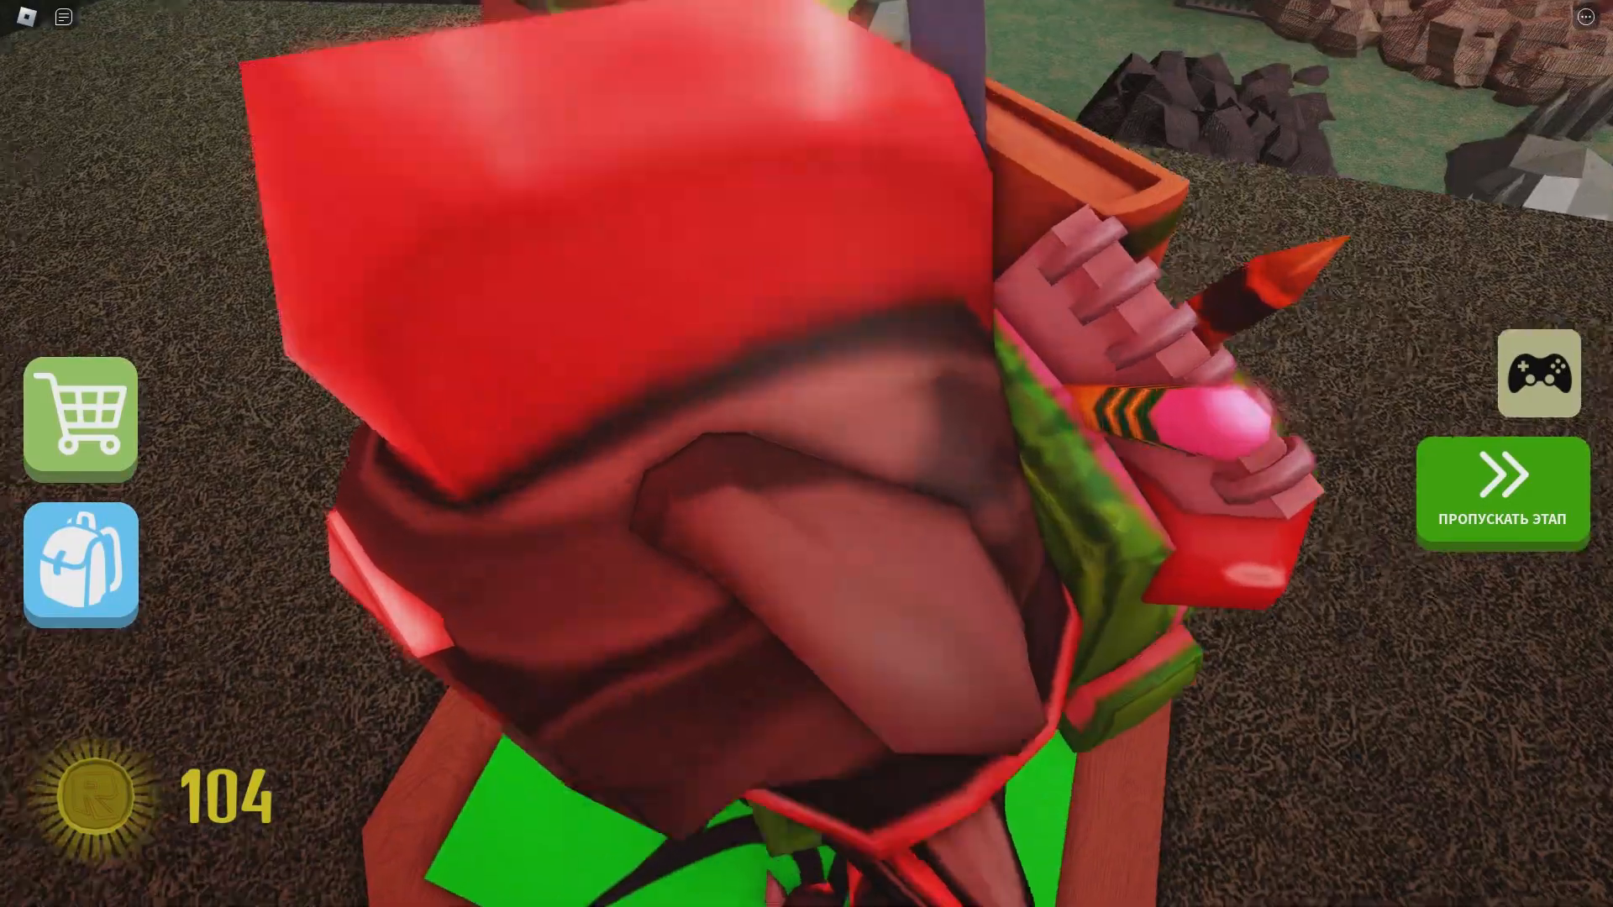
pyautogui.moveTo(806, 454)
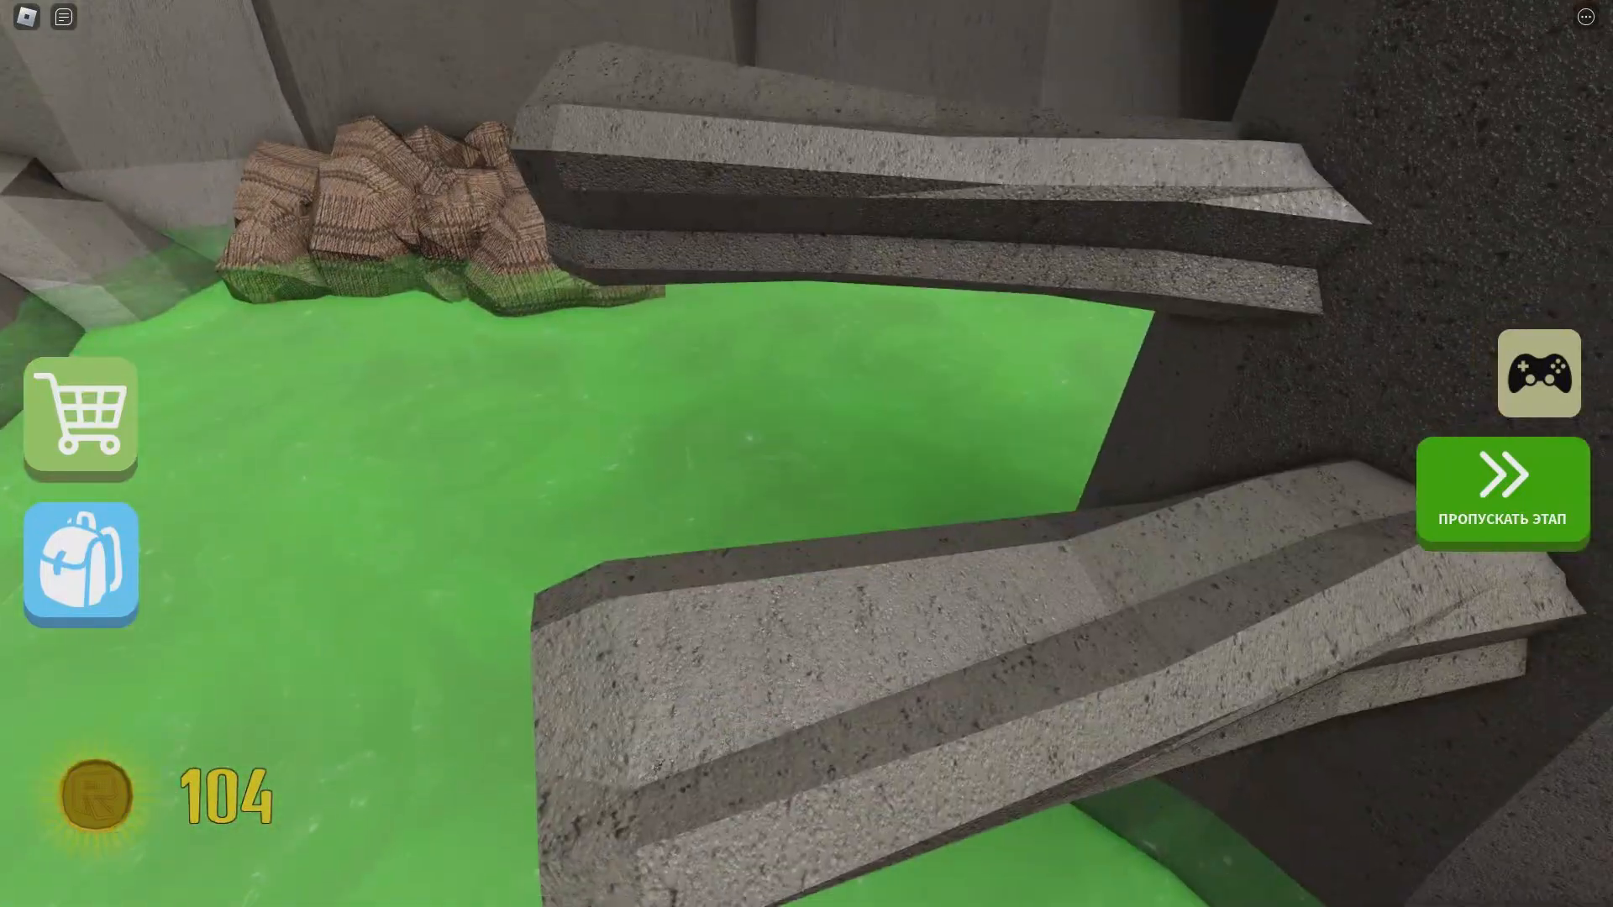
pyautogui.moveTo(806, 453)
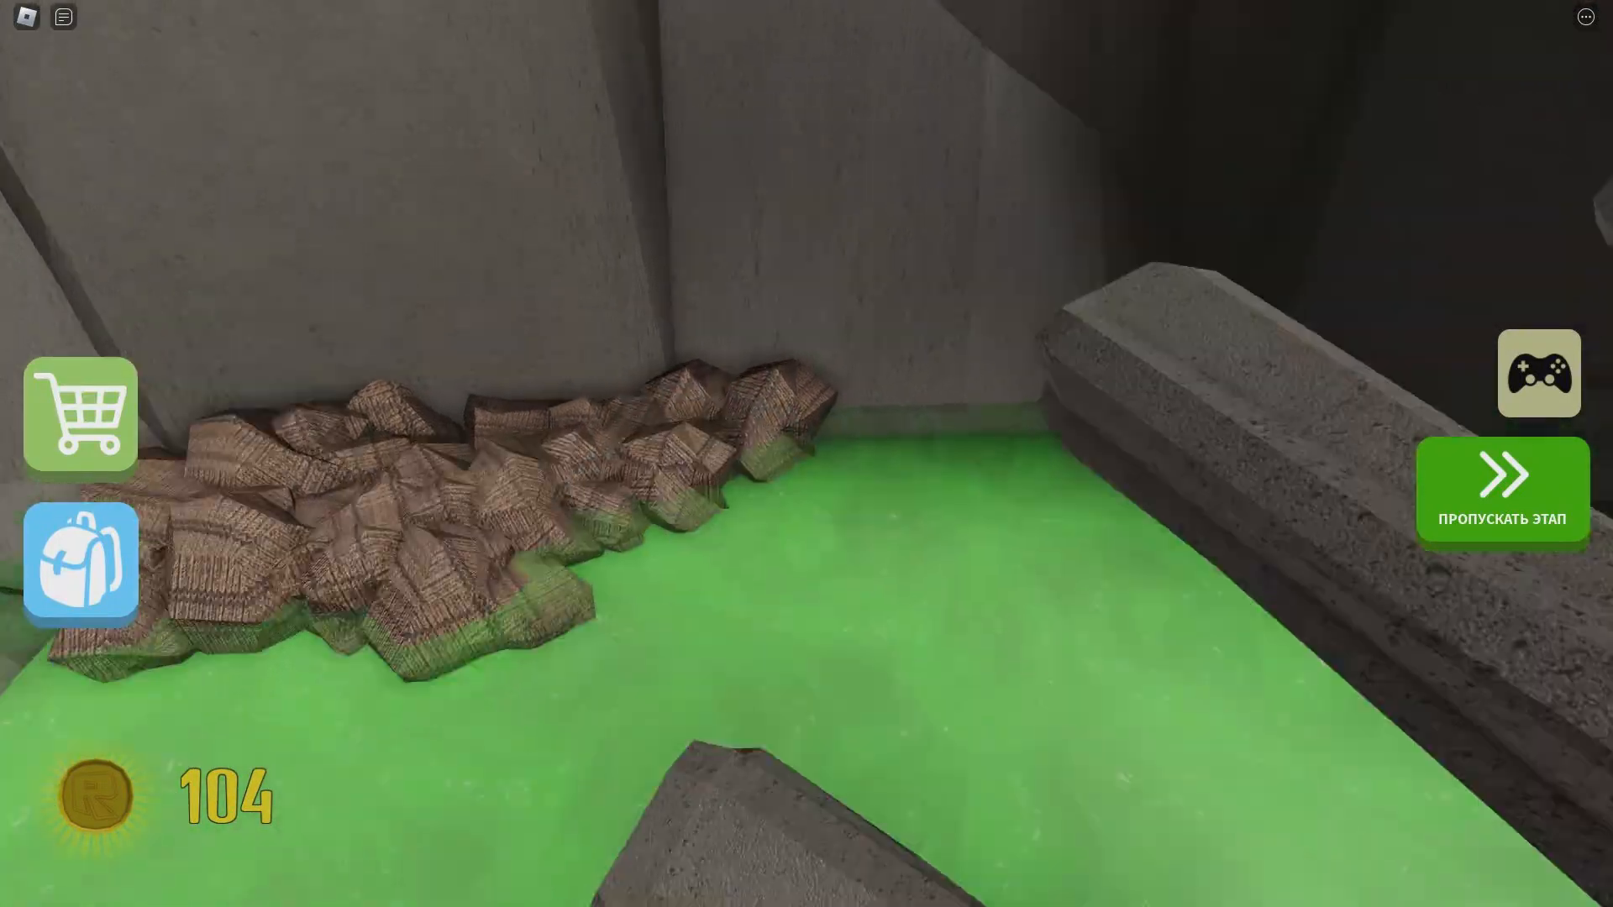